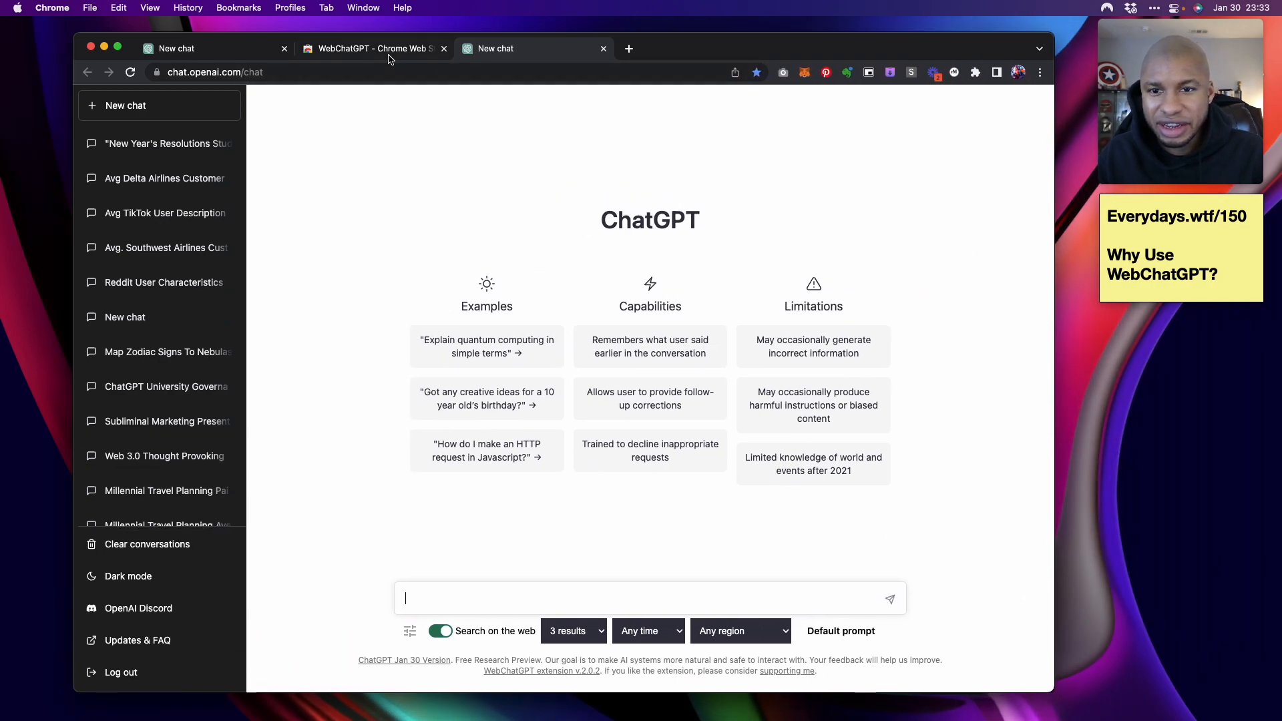
Read the WebChatGPT store overview and highlight its github.com/qunash/chatgpt-advanced source link
{"action": "left_click", "coordinate": [371, 48]}
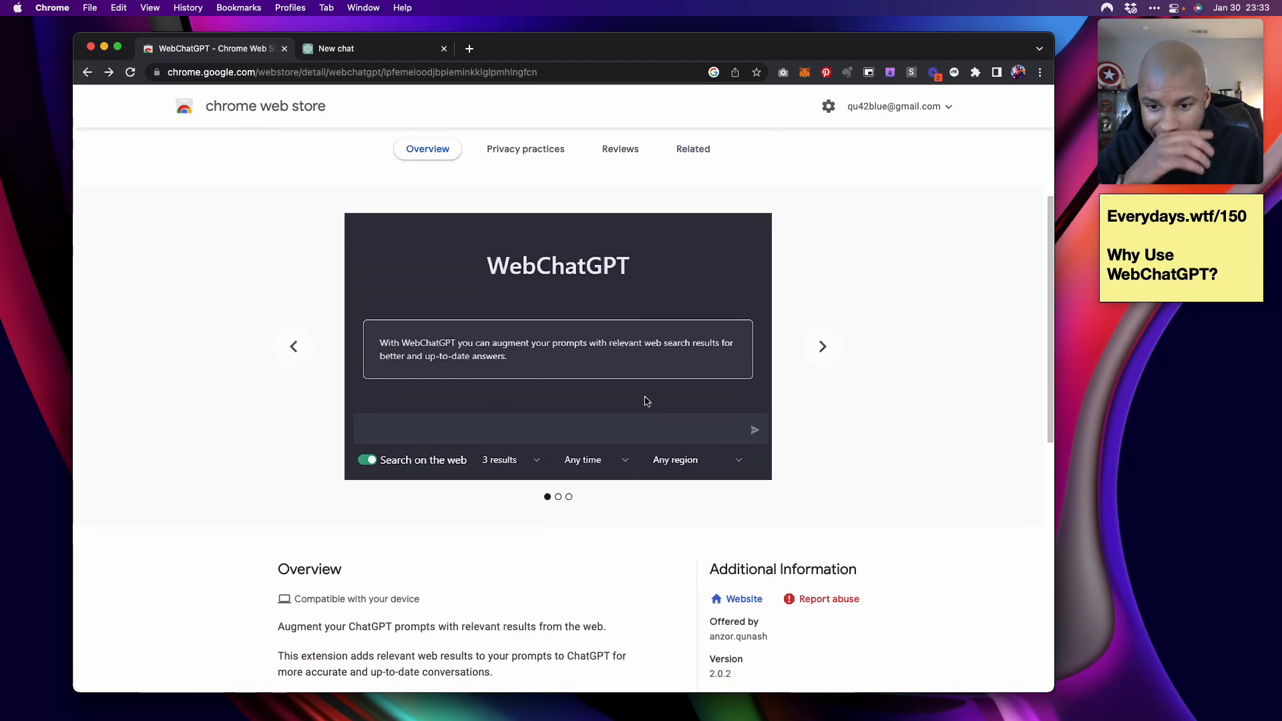
{"action": "scroll", "scroll_direction": "down", "scroll_amount": 3}
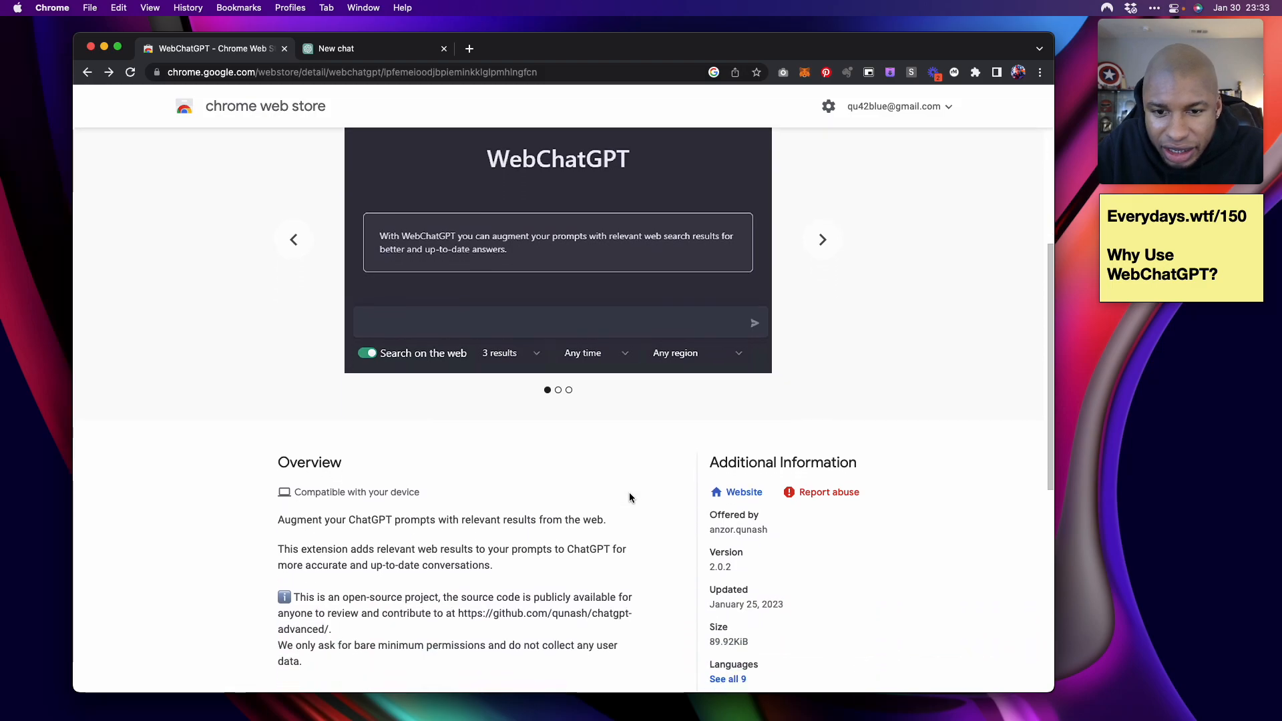
{"action": "scroll", "scroll_direction": "down", "scroll_amount": 3}
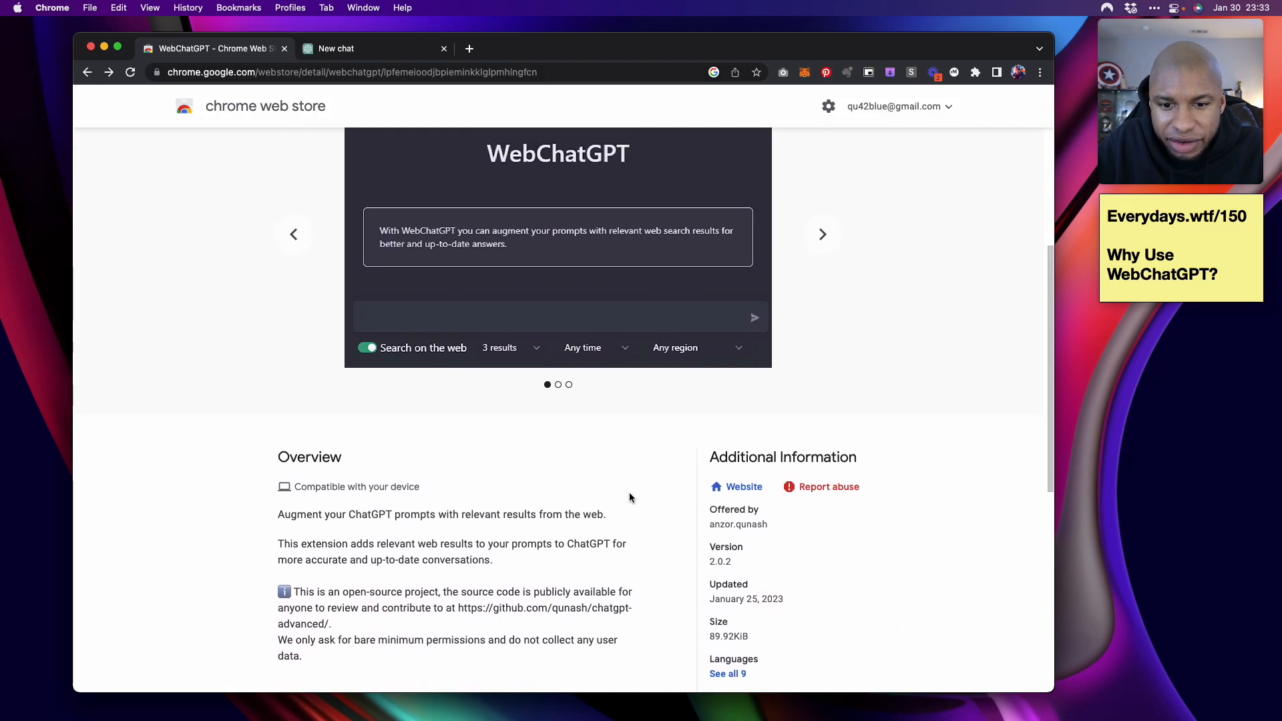
{"action": "scroll", "scroll_direction": "down", "scroll_amount": 3}
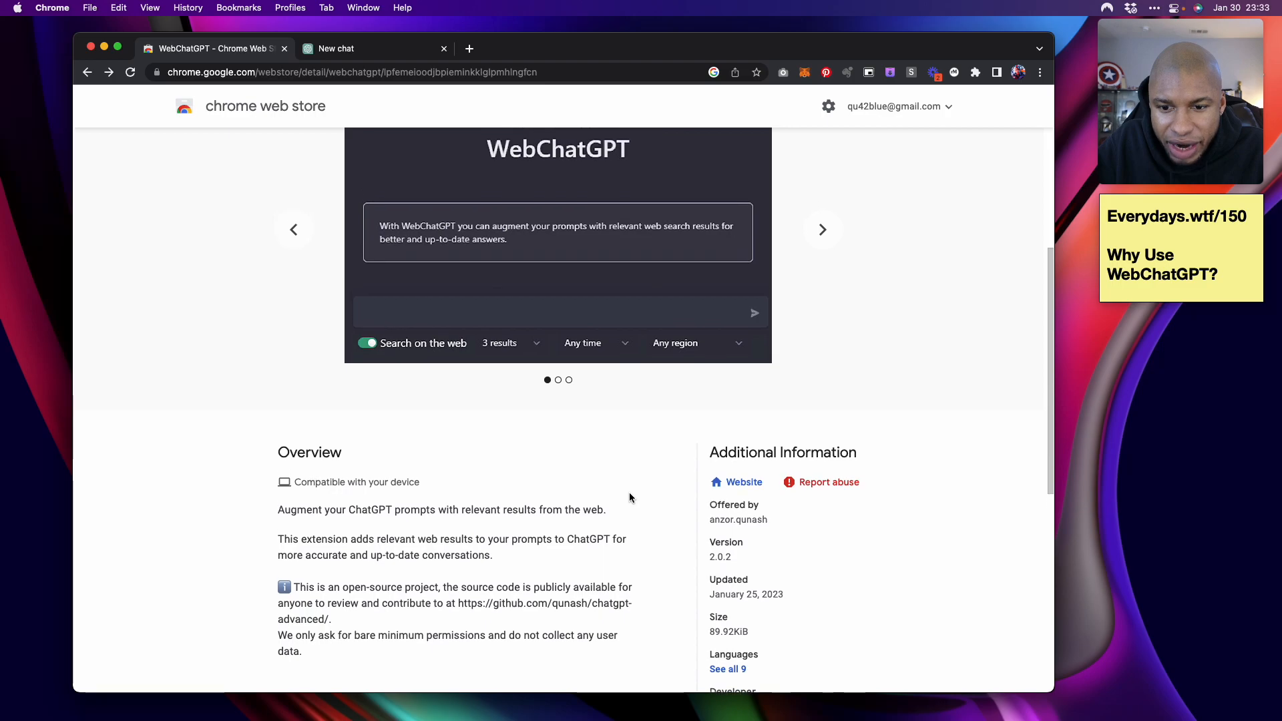
{"action": "scroll", "scroll_direction": "down", "scroll_amount": 3}
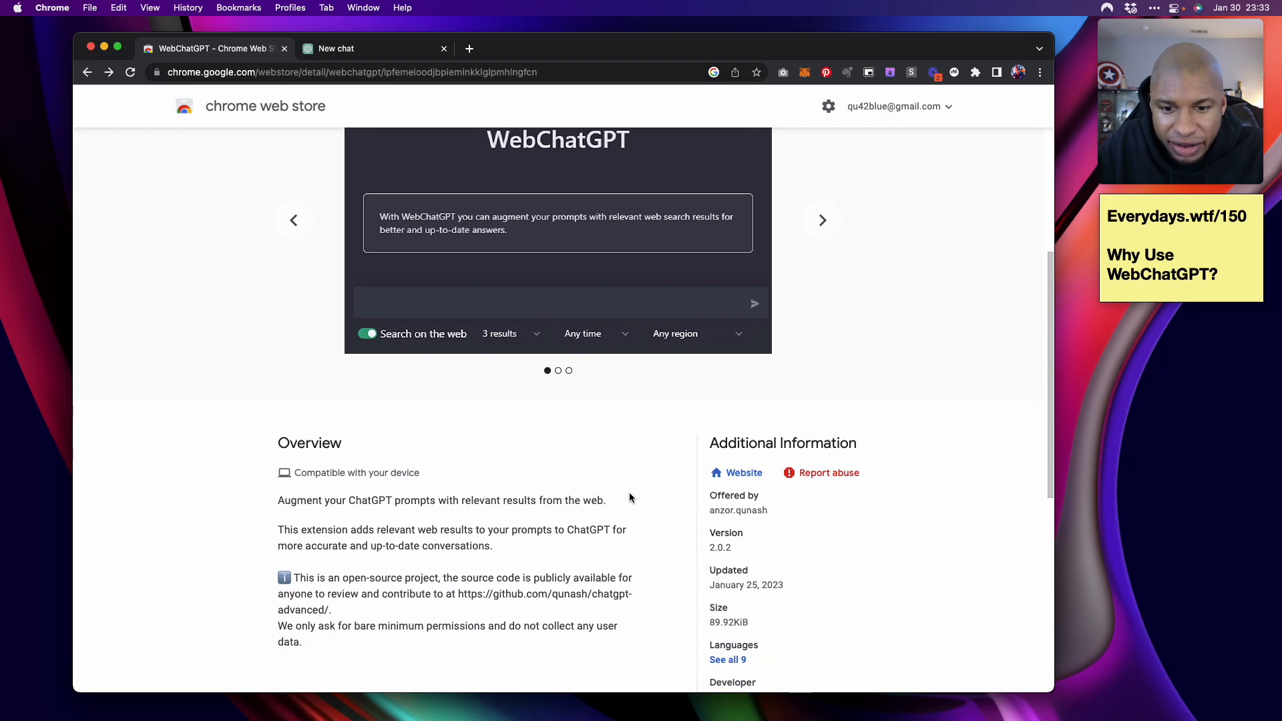
{"action": "scroll", "scroll_direction": "down", "scroll_amount": 3}
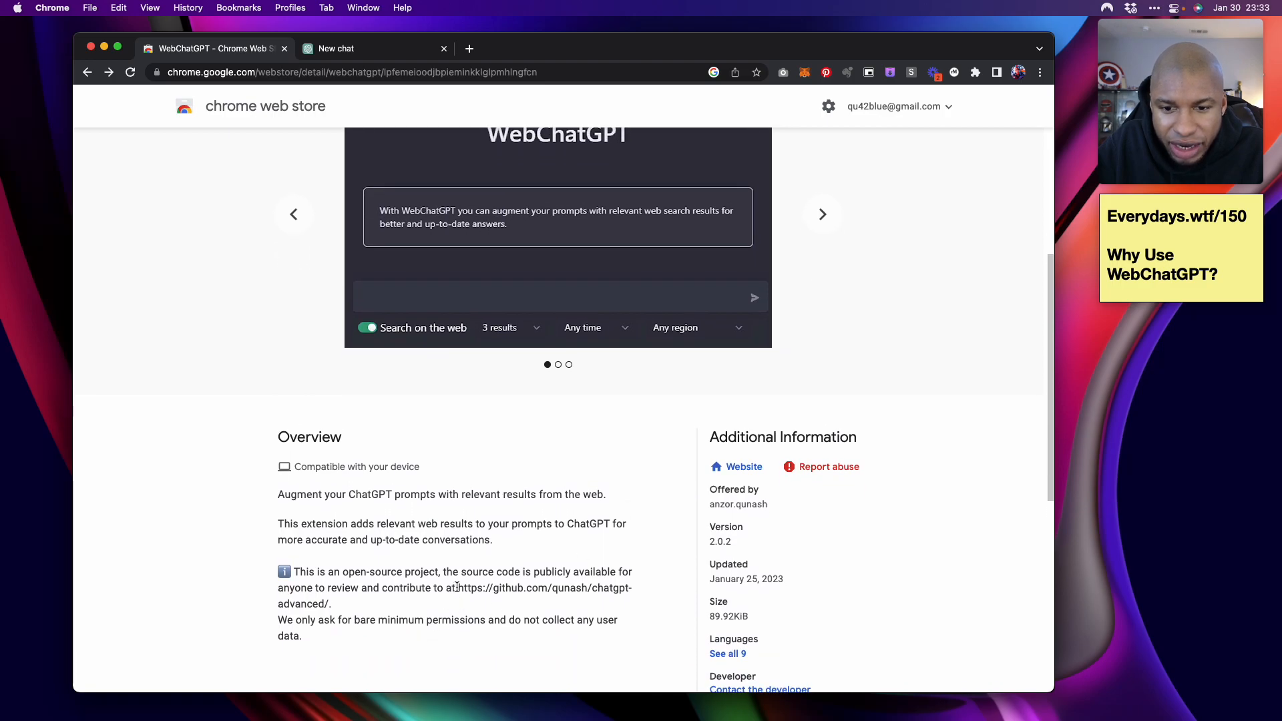
{"action": "left_click_drag", "start_coordinate": [458, 587], "coordinate": [331, 604]}
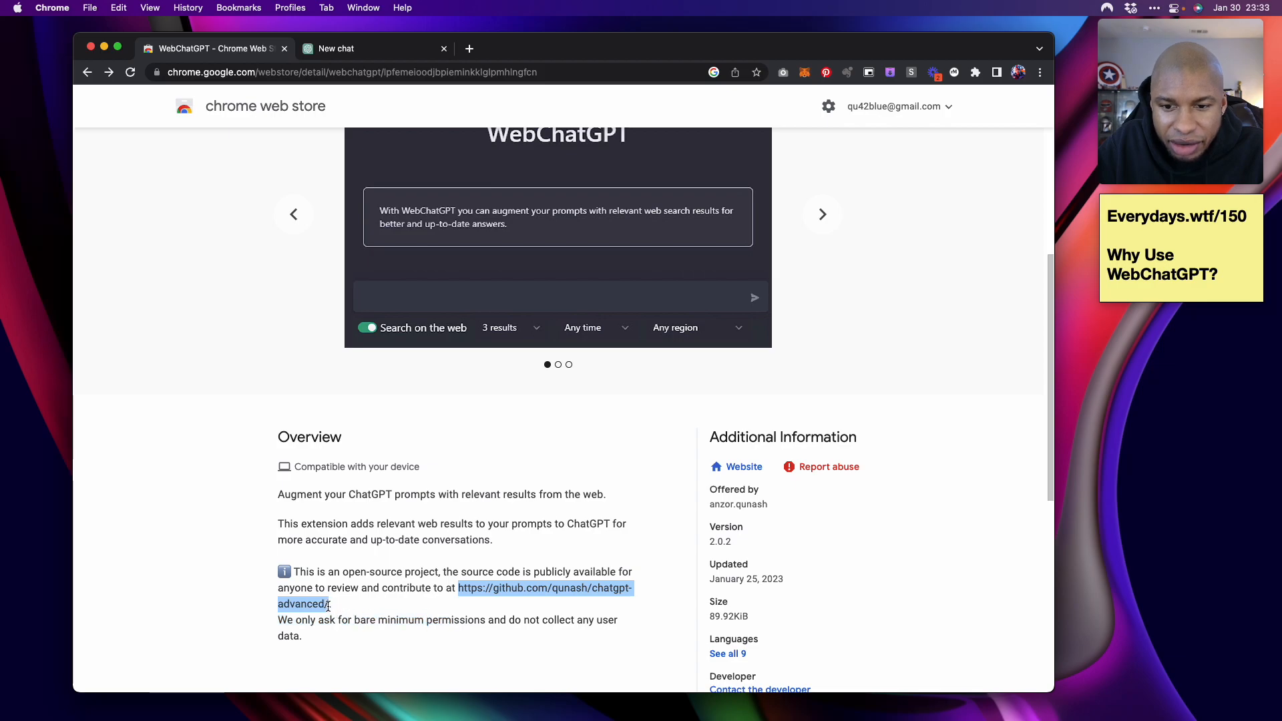
Follow the link to qunash/chatgpt-advanced and scroll through its README
{"action": "left_click", "coordinate": [545, 588]}
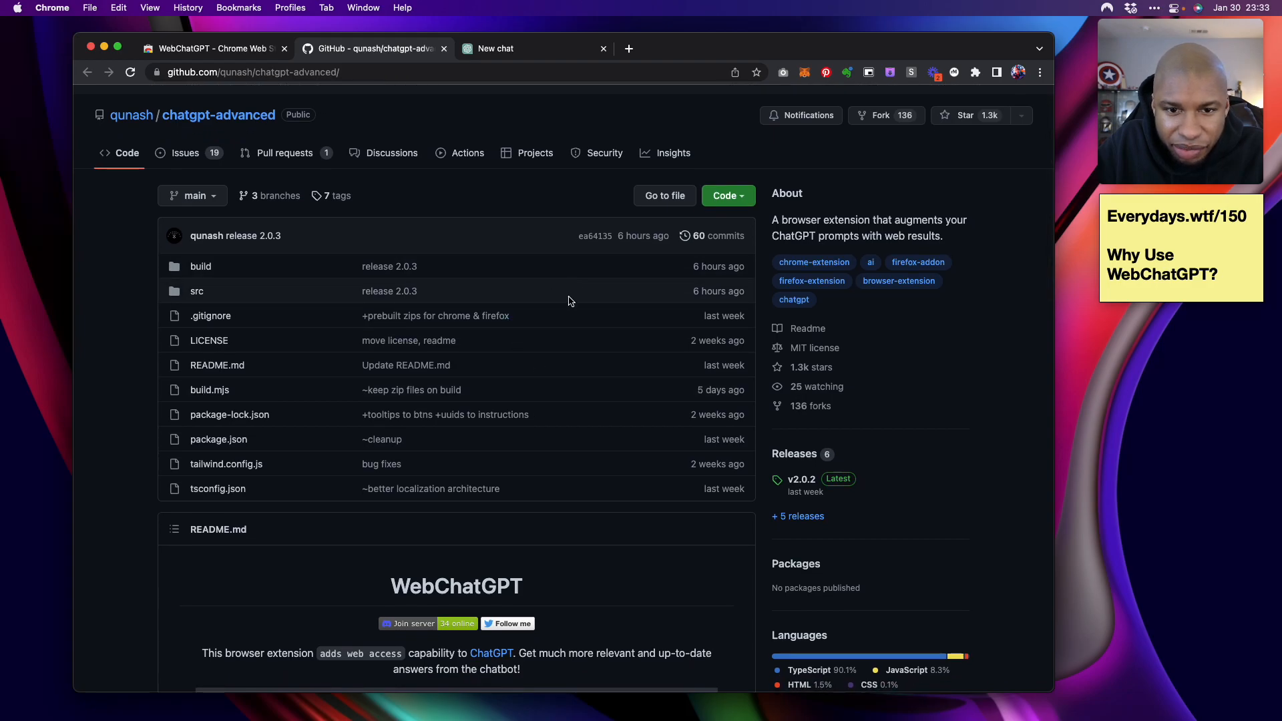
{"action": "scroll", "scroll_direction": "down", "scroll_amount": 3}
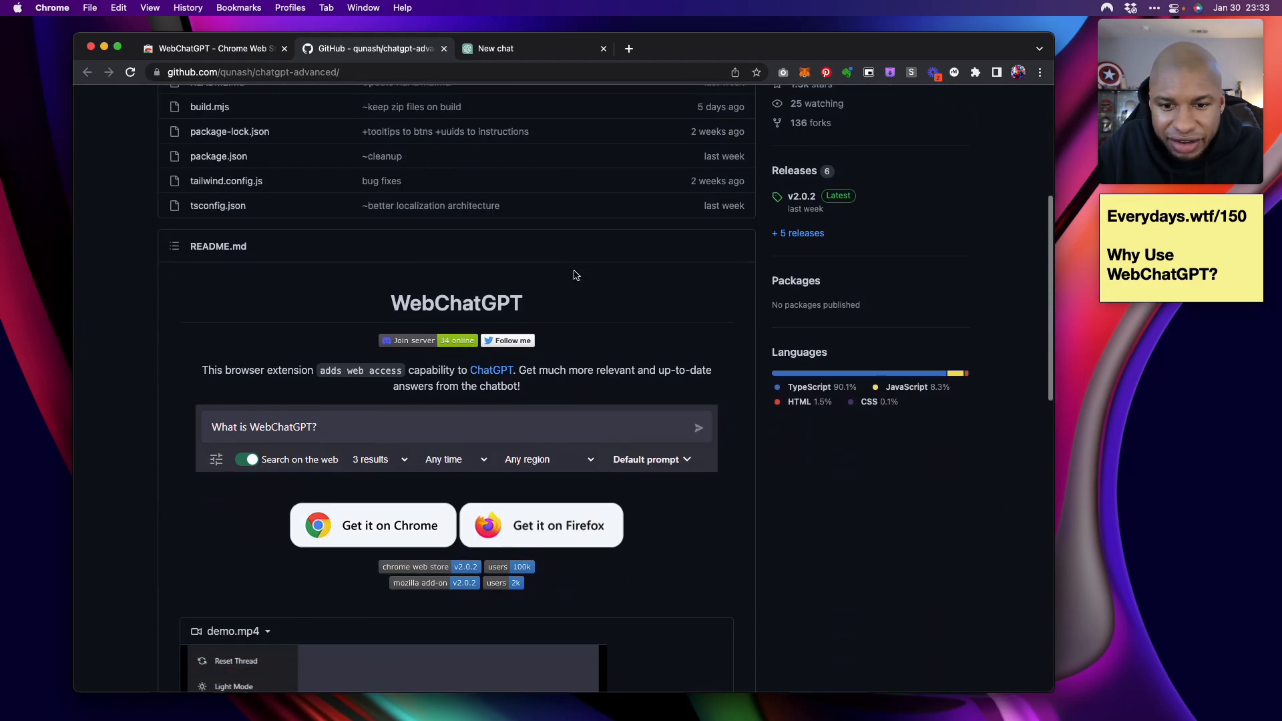
{"action": "scroll", "scroll_direction": "down", "scroll_amount": 3}
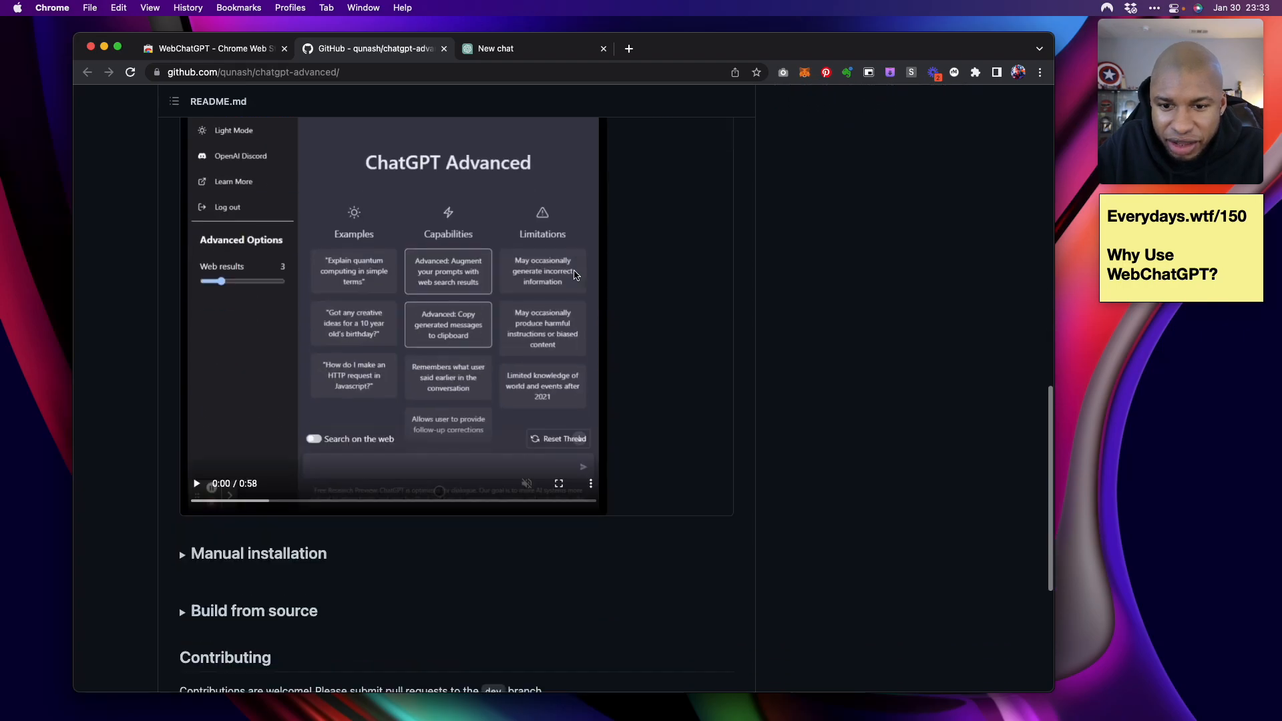
{"action": "scroll", "scroll_direction": "down", "scroll_amount": 3}
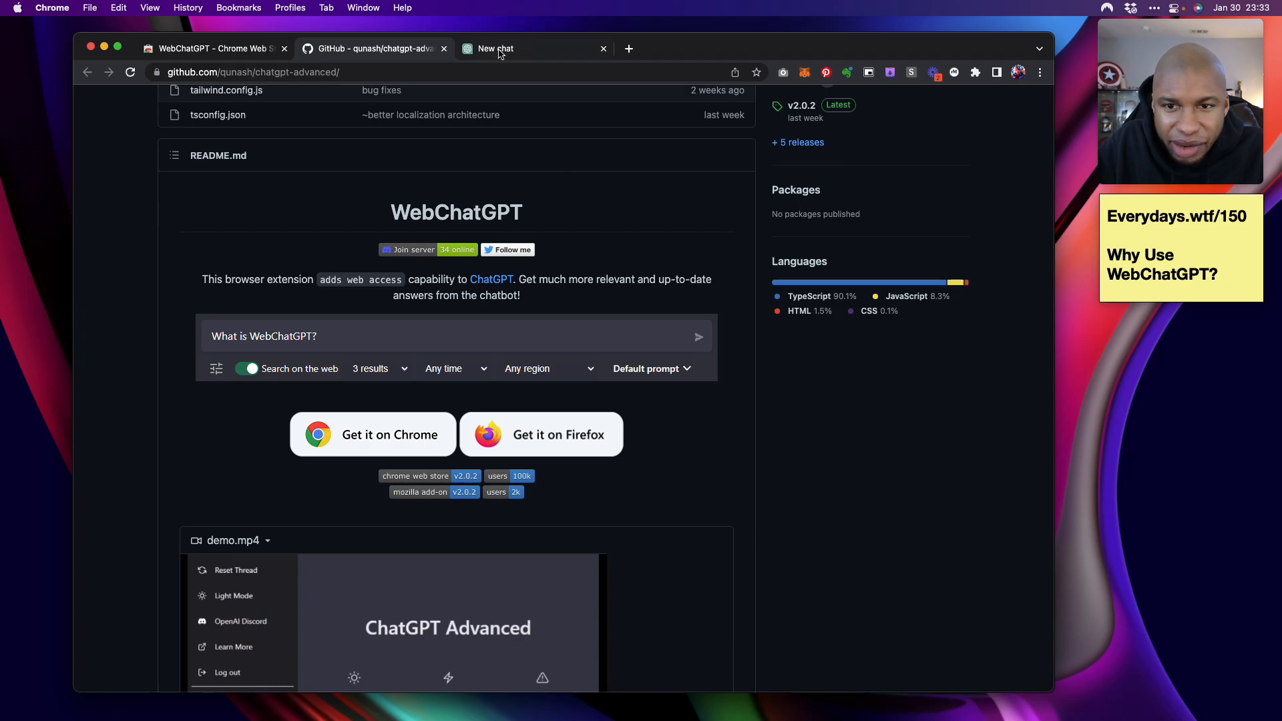
Ask ChatGPT 'who is the ceo of twitter' in a new chat
{"action": "left_click", "coordinate": [497, 48]}
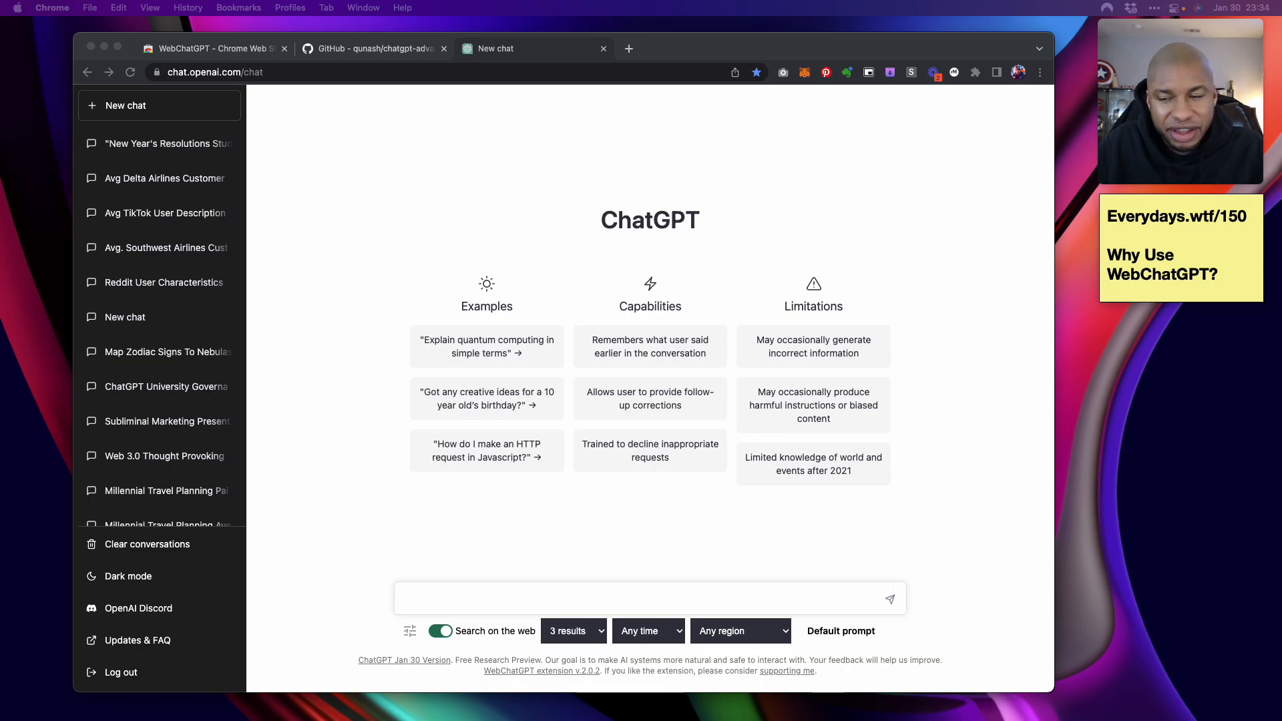
{"action": "mouse_move", "coordinate": [291, 259]}
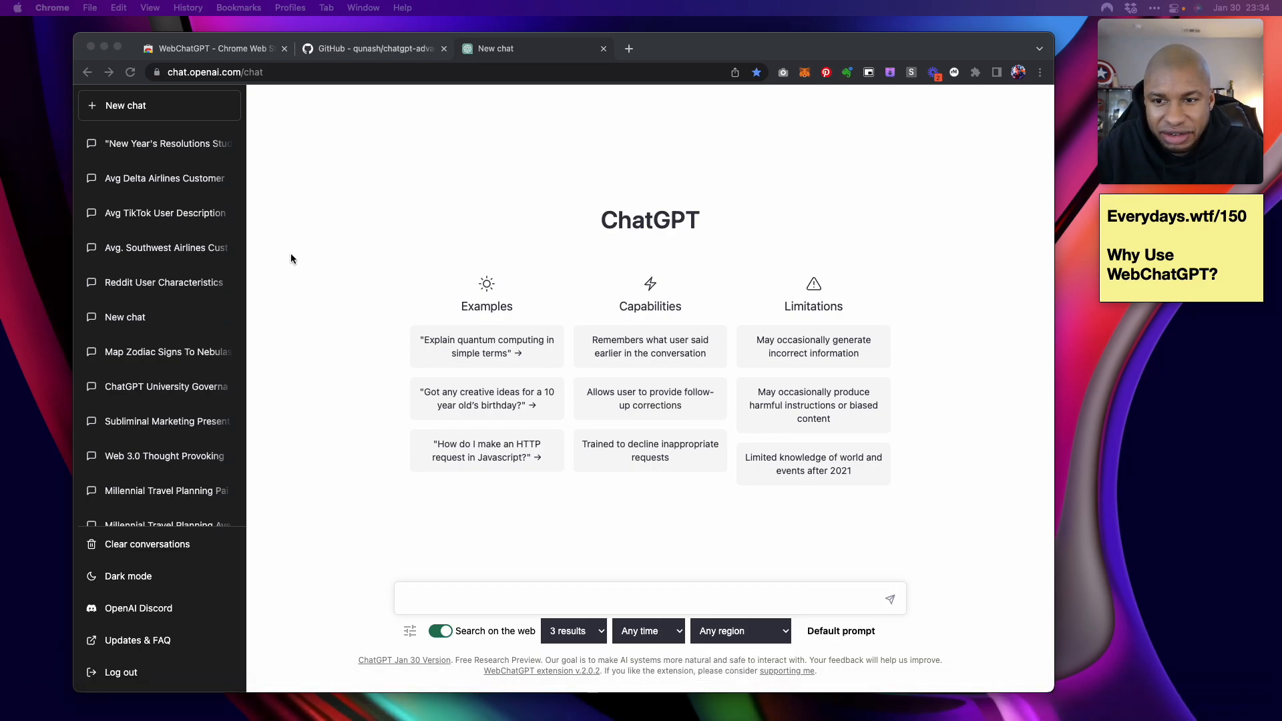
{"action": "type", "text": "who"}
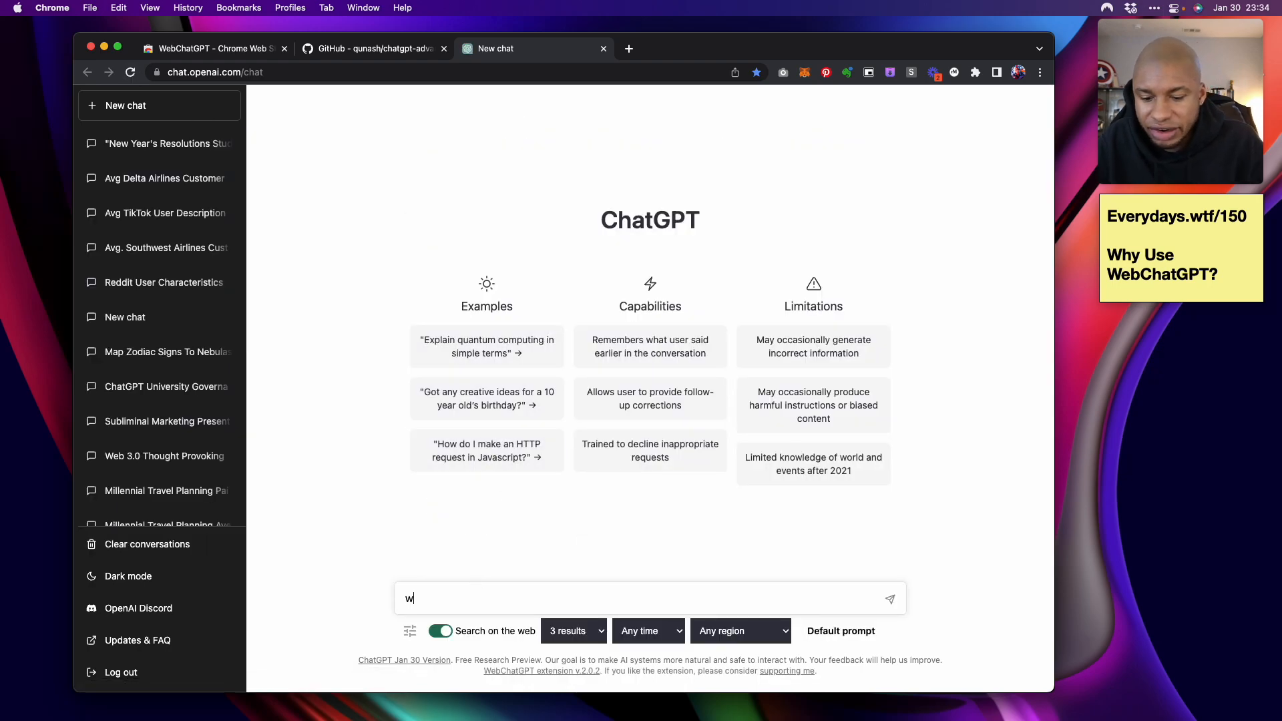
{"action": "type", "text": "ho"}
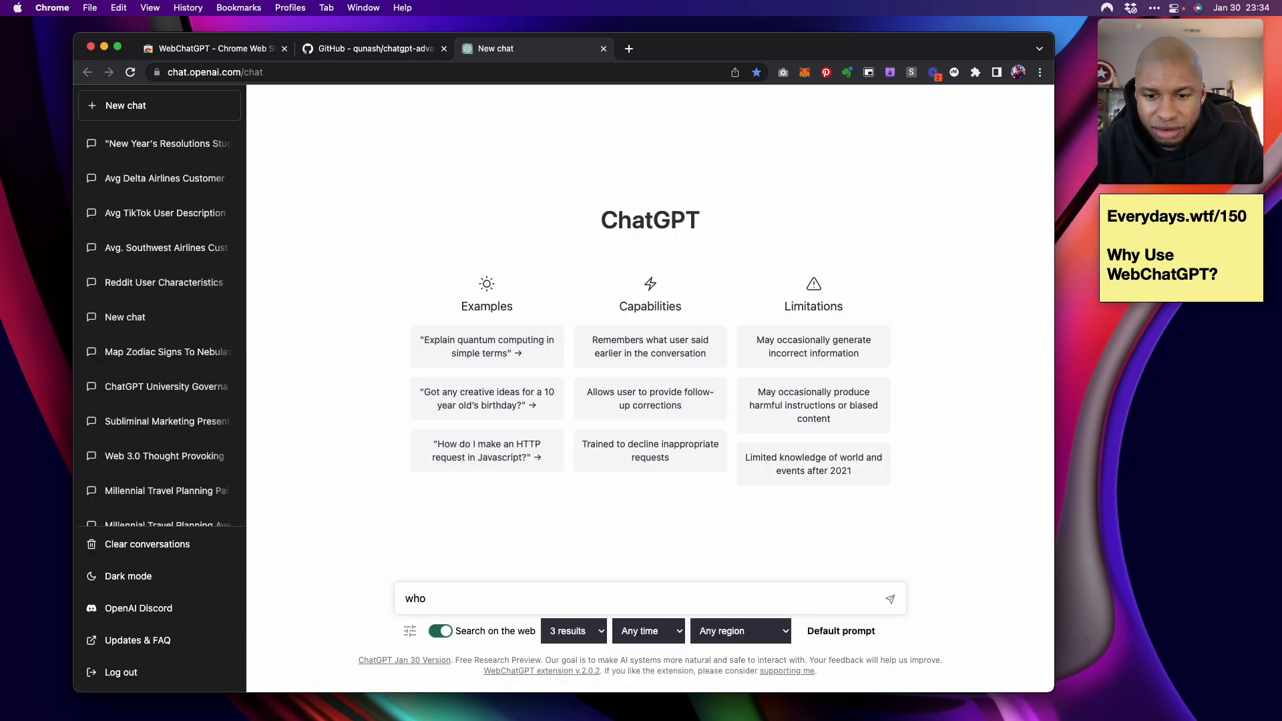
{"action": "type", "text": "is the ceo of"}
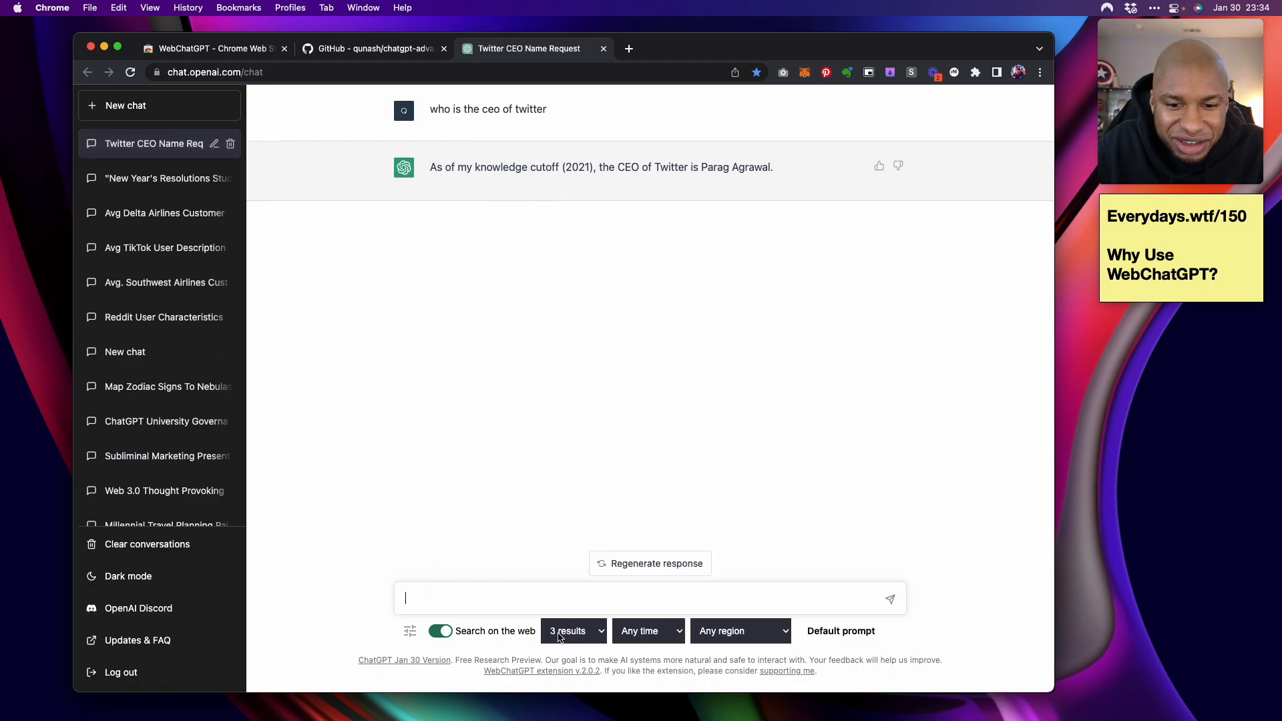
{"action": "mouse_move", "coordinate": [753, 640]}
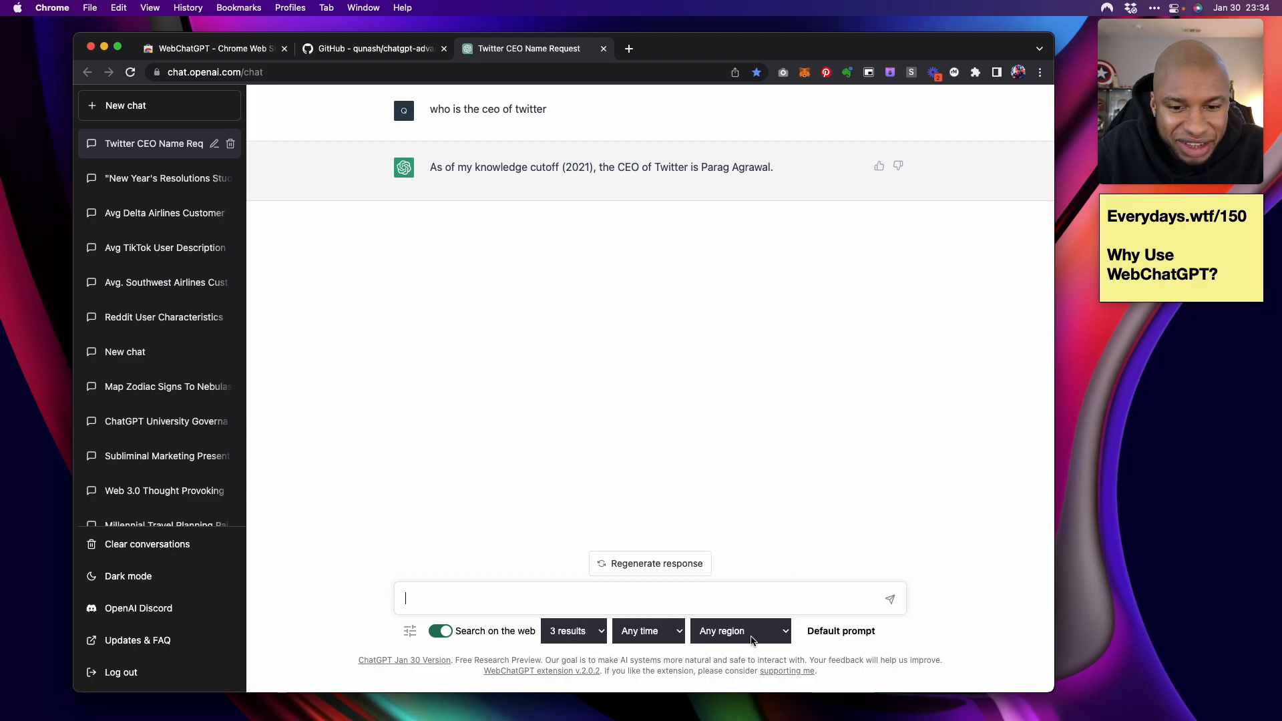
{"action": "mouse_move", "coordinate": [640, 181]}
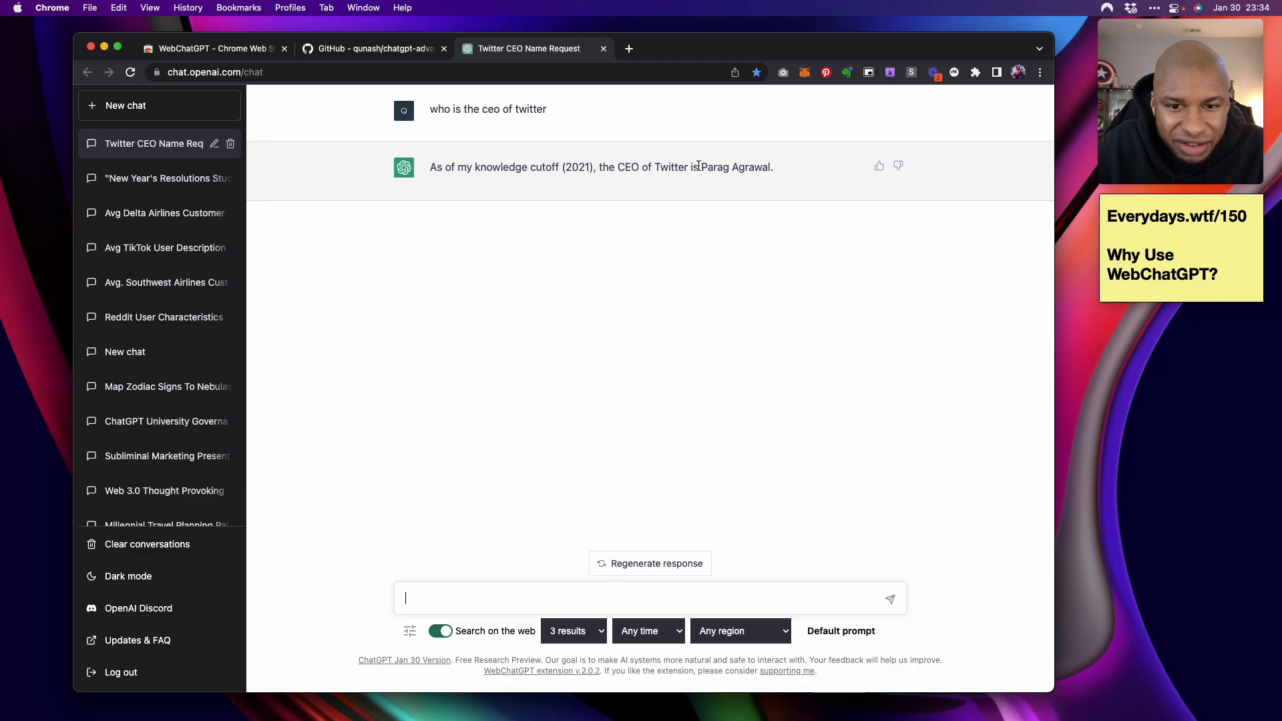
{"action": "mouse_move", "coordinate": [729, 173]}
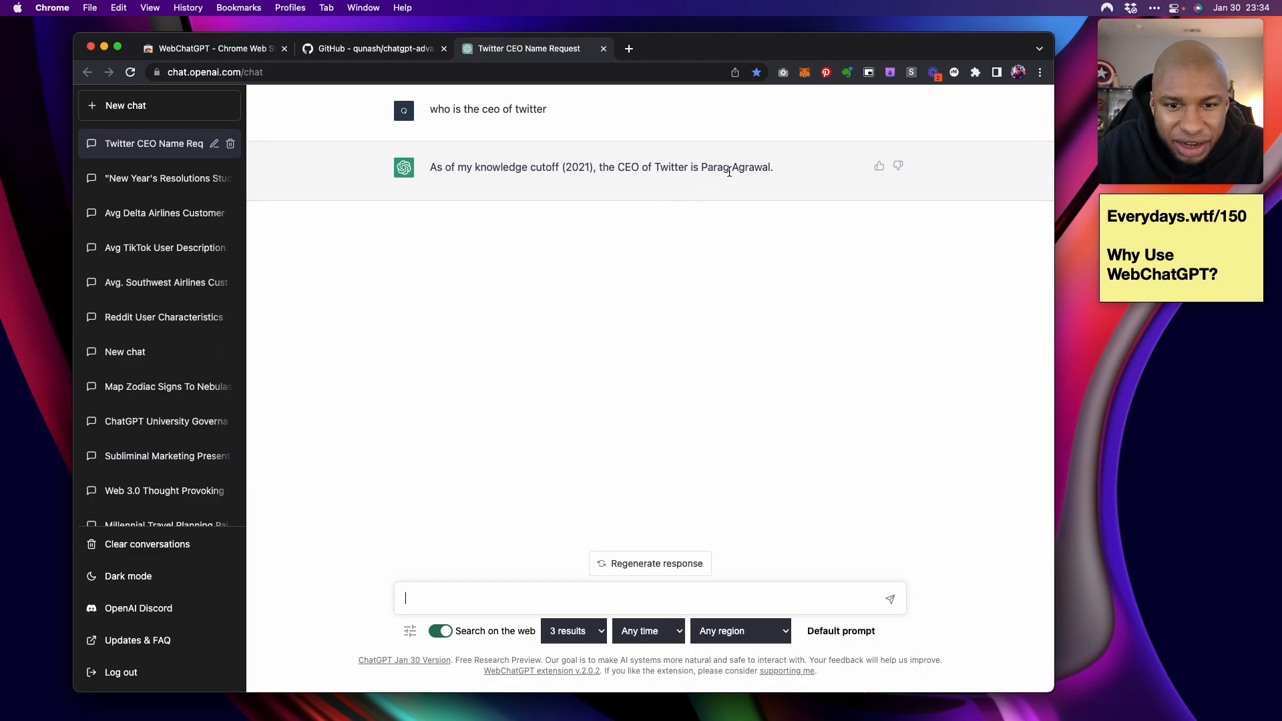
{"action": "mouse_move", "coordinate": [625, 578]}
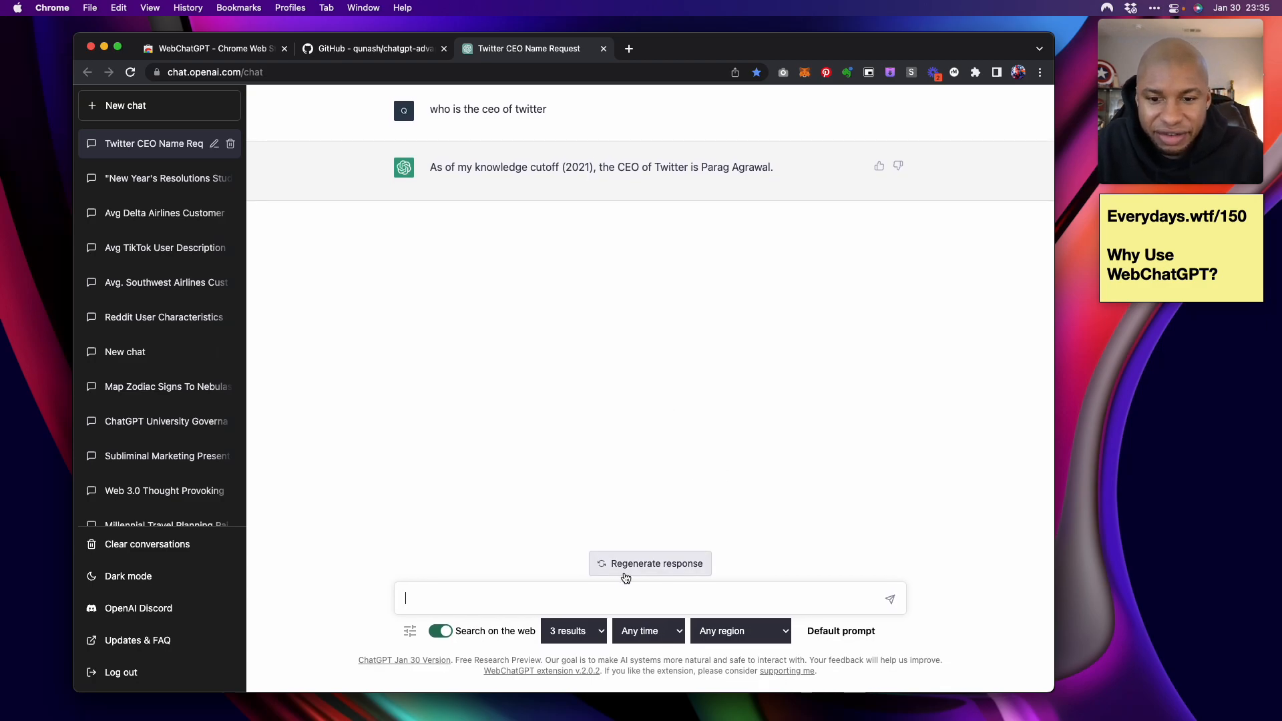
Turn off 'Search on the web' and view WebChatGPT Options' default prompt template
{"action": "left_click", "coordinate": [841, 630]}
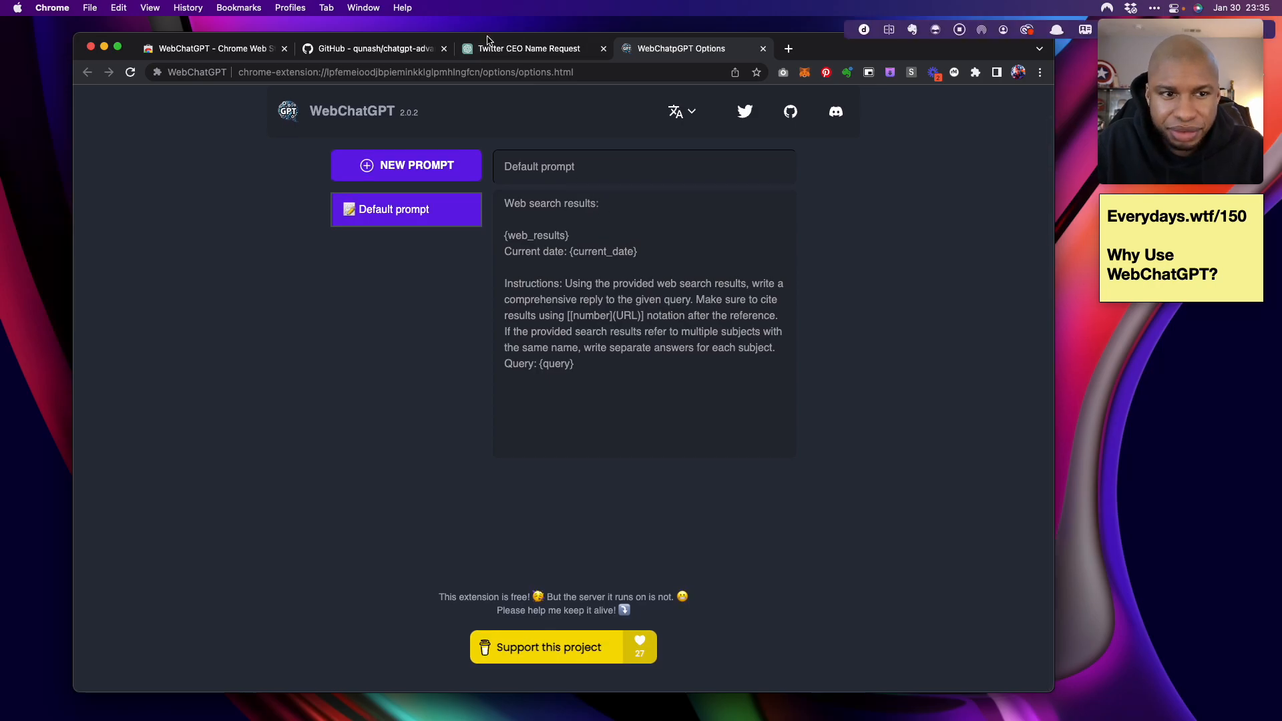
{"action": "left_click", "coordinate": [529, 48]}
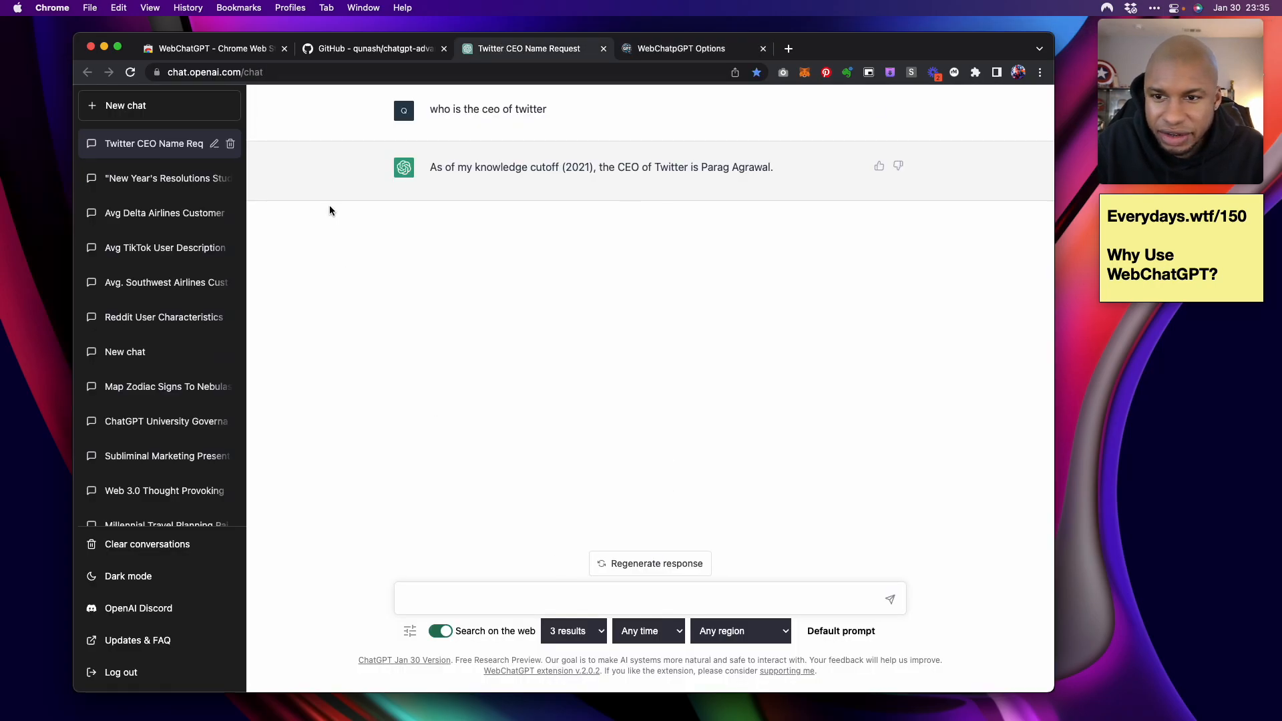
{"action": "left_click", "coordinate": [598, 598]}
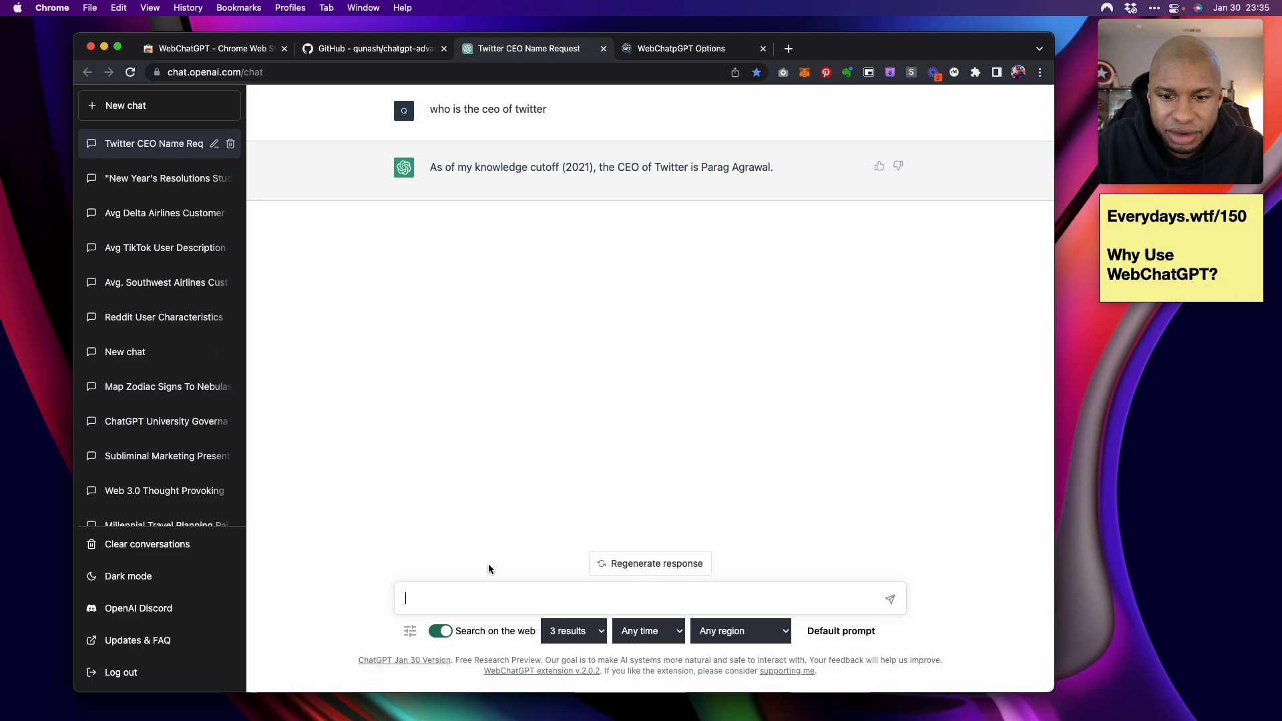
{"action": "left_click", "coordinate": [440, 631]}
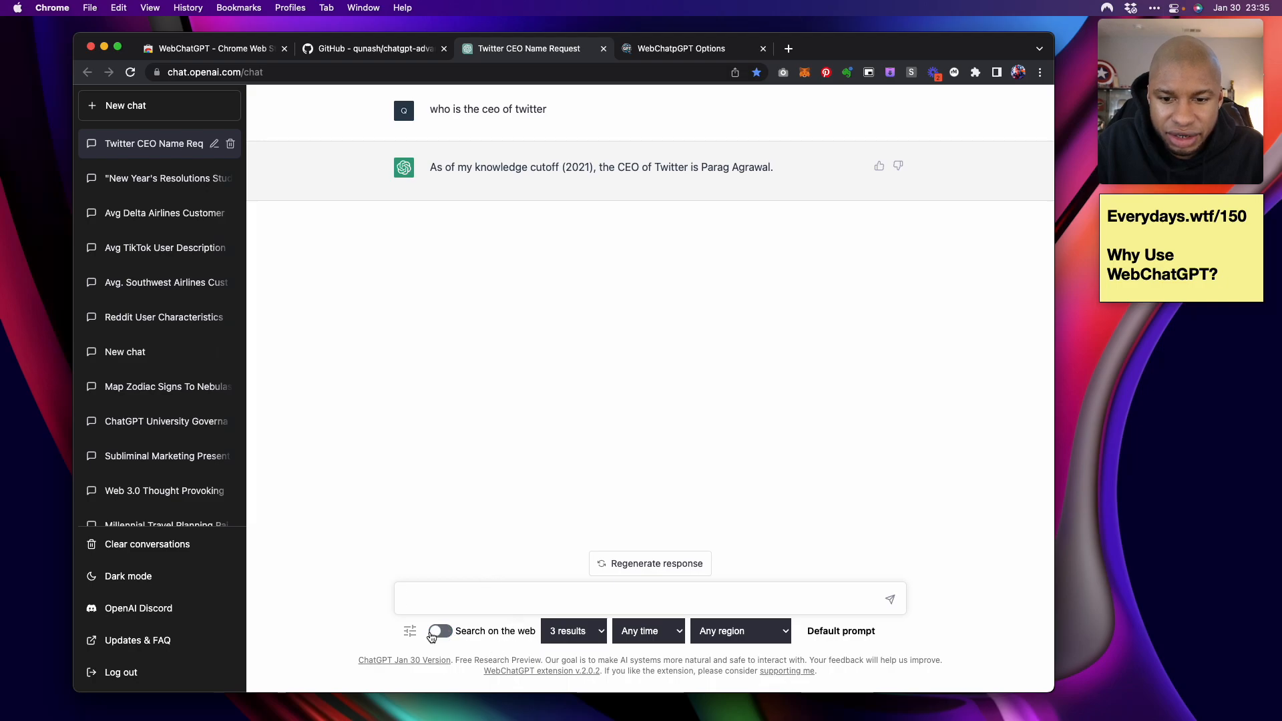
{"action": "left_click", "coordinate": [681, 48]}
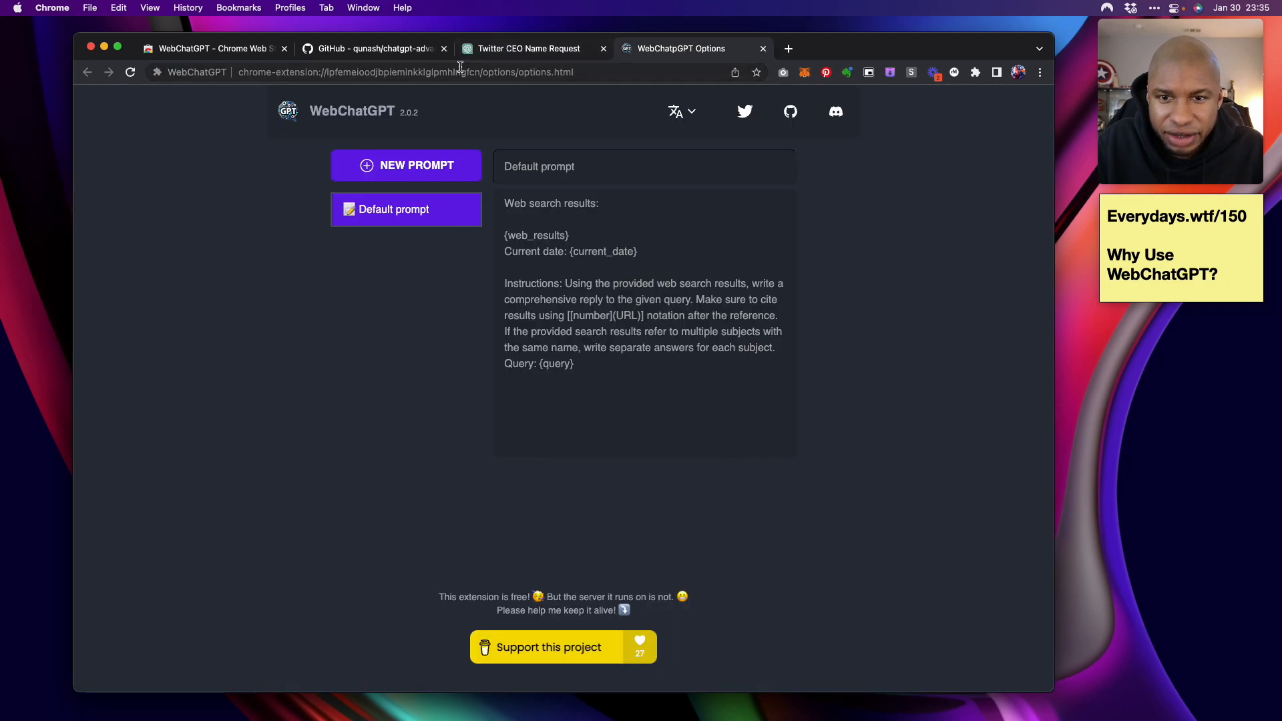
Scroll the GitHub README through the demo.mp4 video and Manual installation section
{"action": "left_click", "coordinate": [378, 48]}
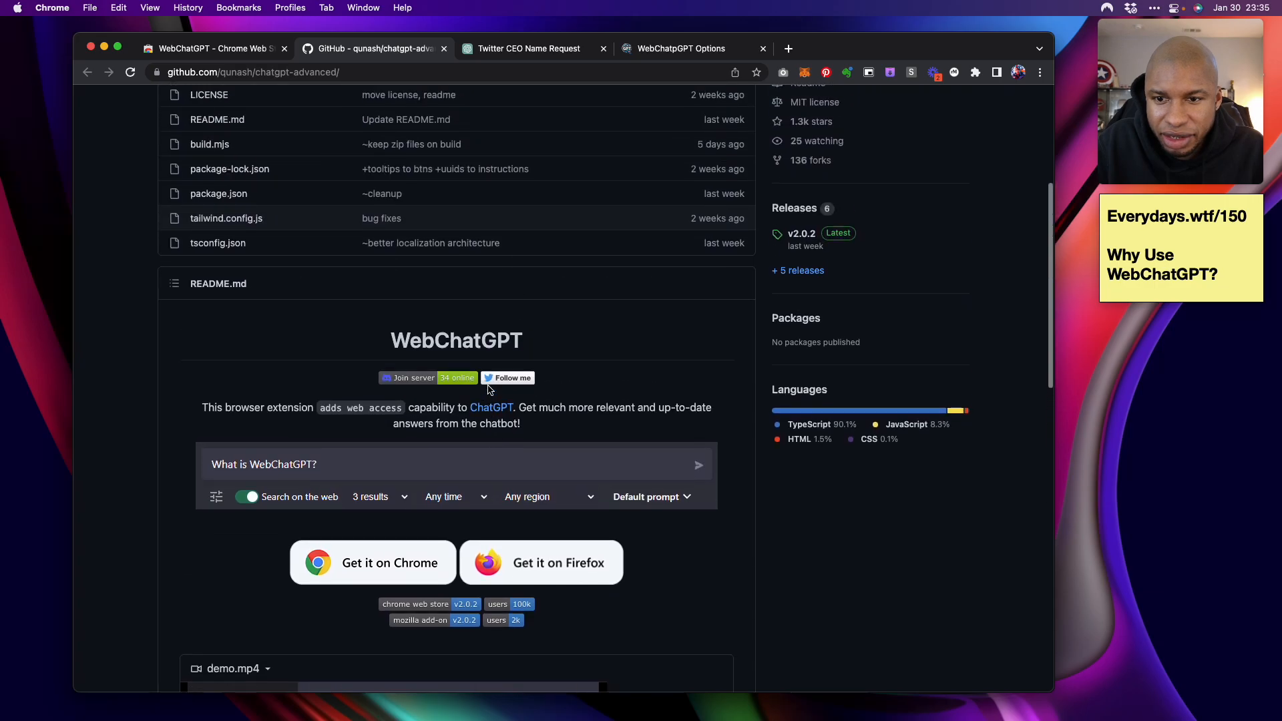
{"action": "scroll", "scroll_direction": "down", "scroll_amount": 3}
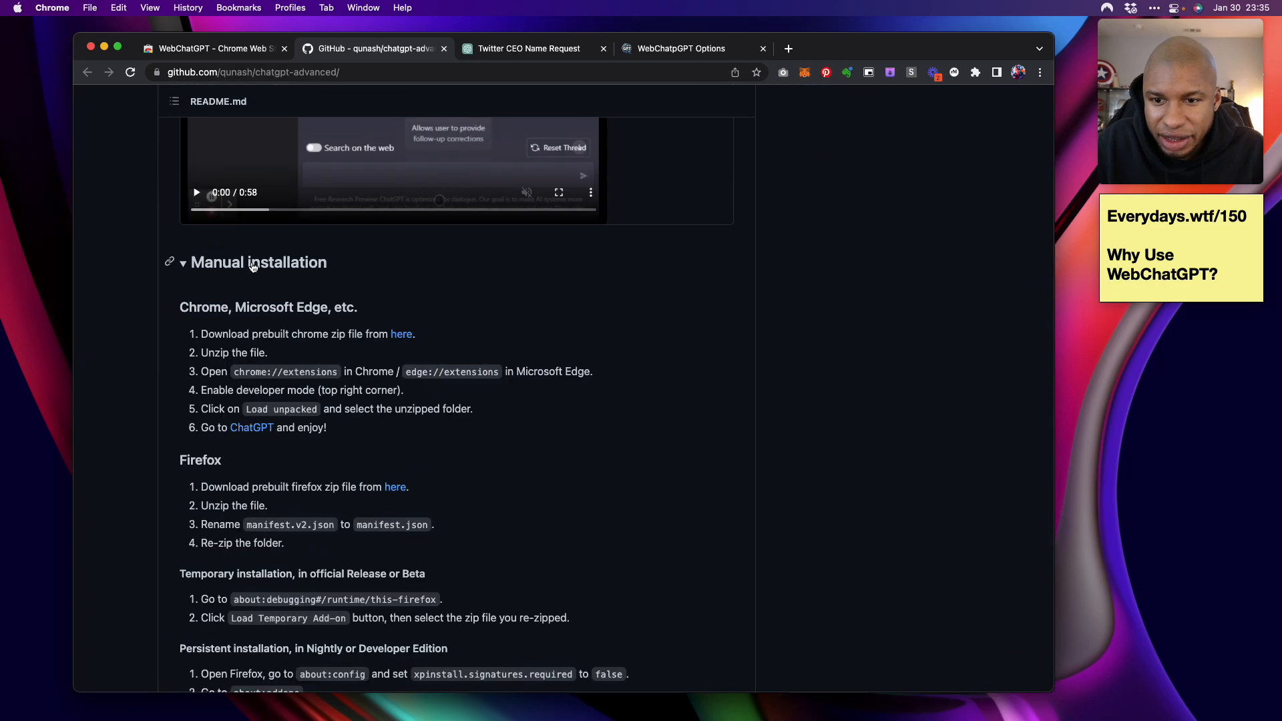
{"action": "scroll", "scroll_direction": "down", "scroll_amount": 3}
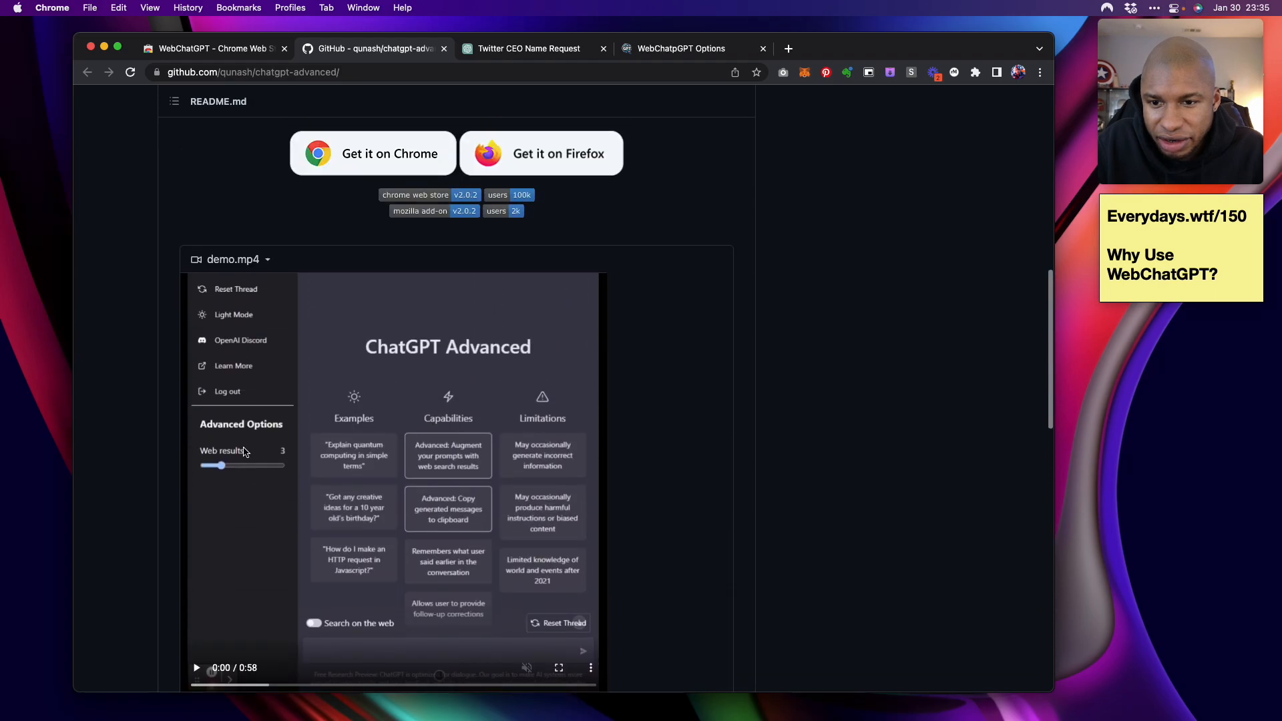
{"action": "scroll", "scroll_direction": "up", "scroll_amount": 3}
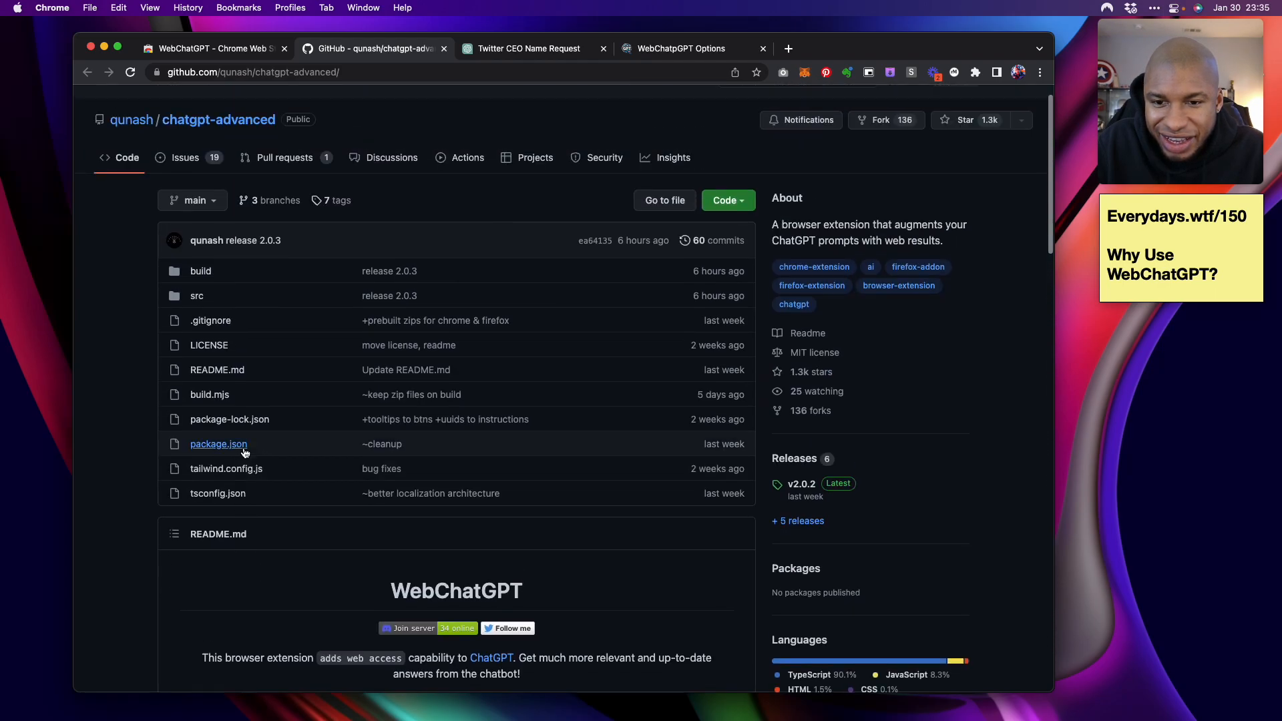
{"action": "scroll", "scroll_direction": "down", "scroll_amount": 3}
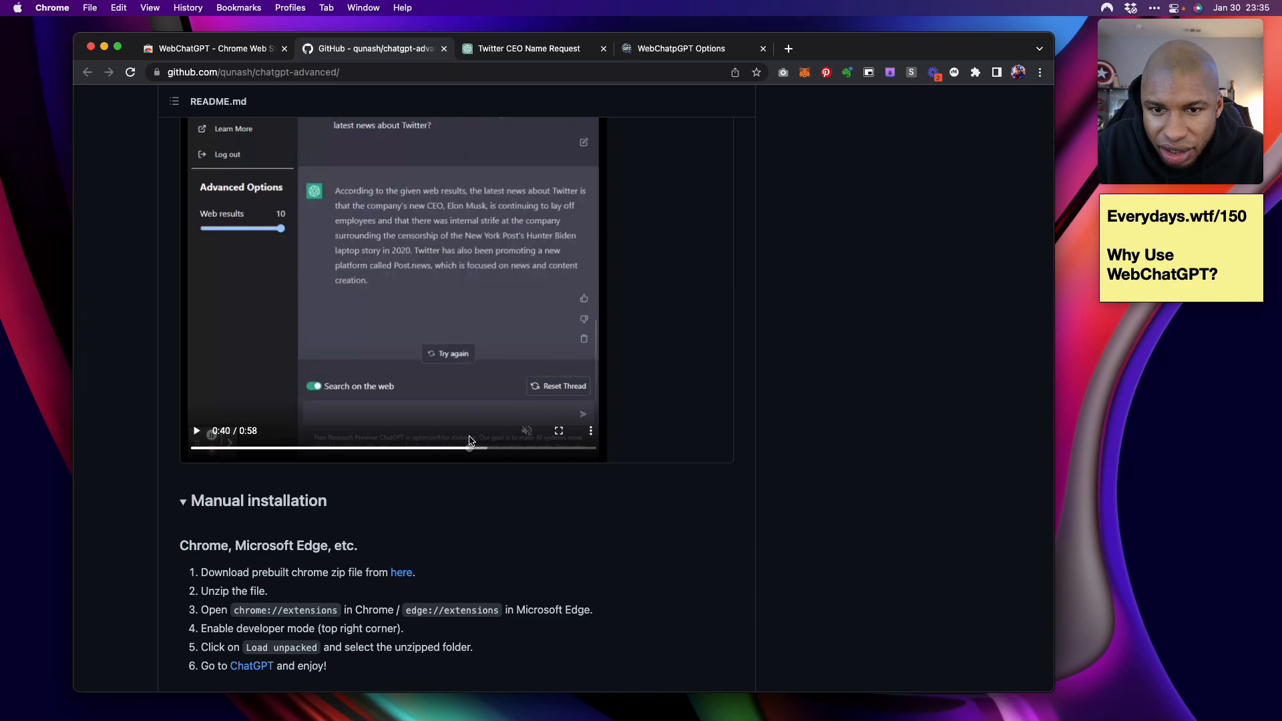
Ask 'what's the latest news today' in a new ChatGPT chat with web search
{"action": "left_click", "coordinate": [681, 48]}
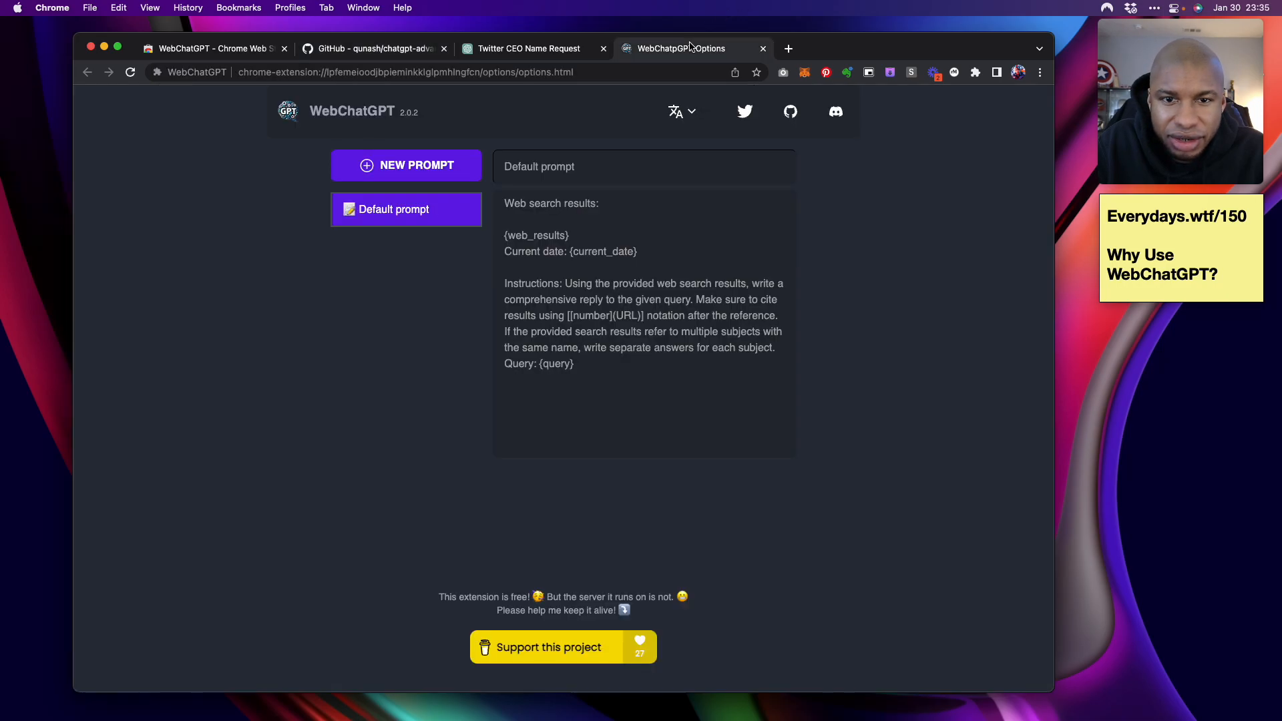
{"action": "left_click", "coordinate": [529, 48]}
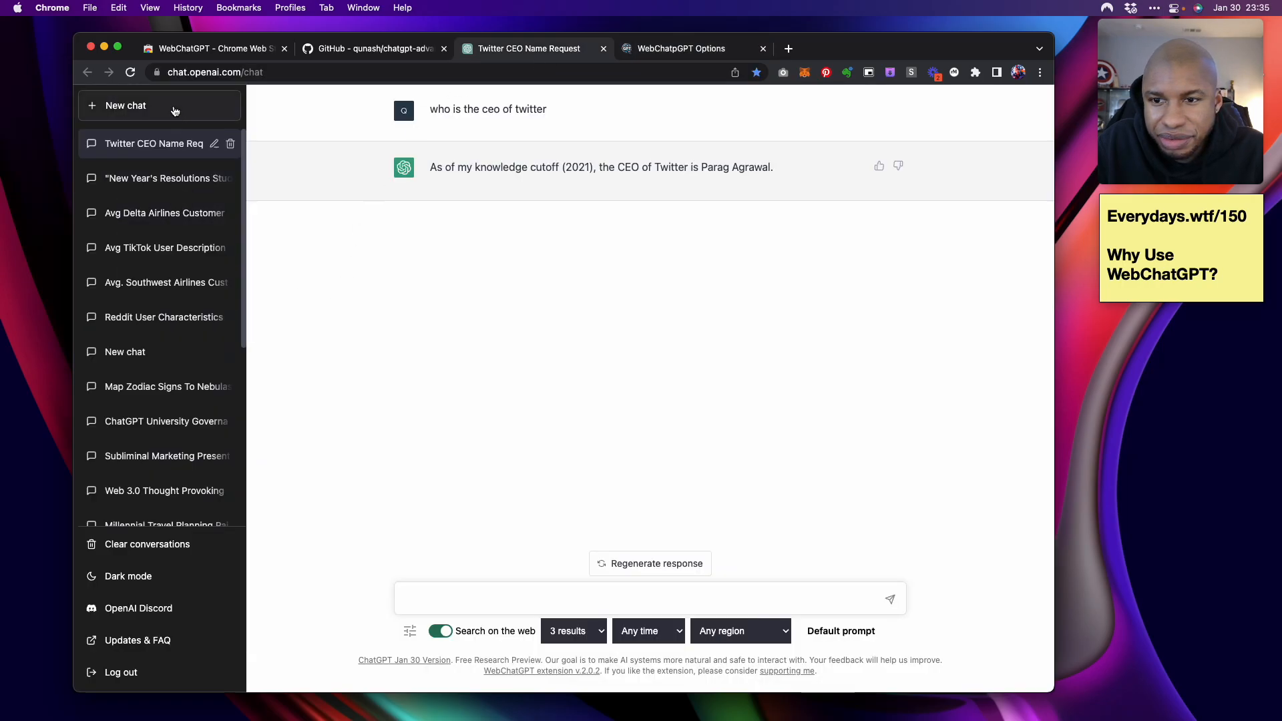
{"action": "left_click", "coordinate": [125, 106]}
{"action": "type", "text": "what's the "}
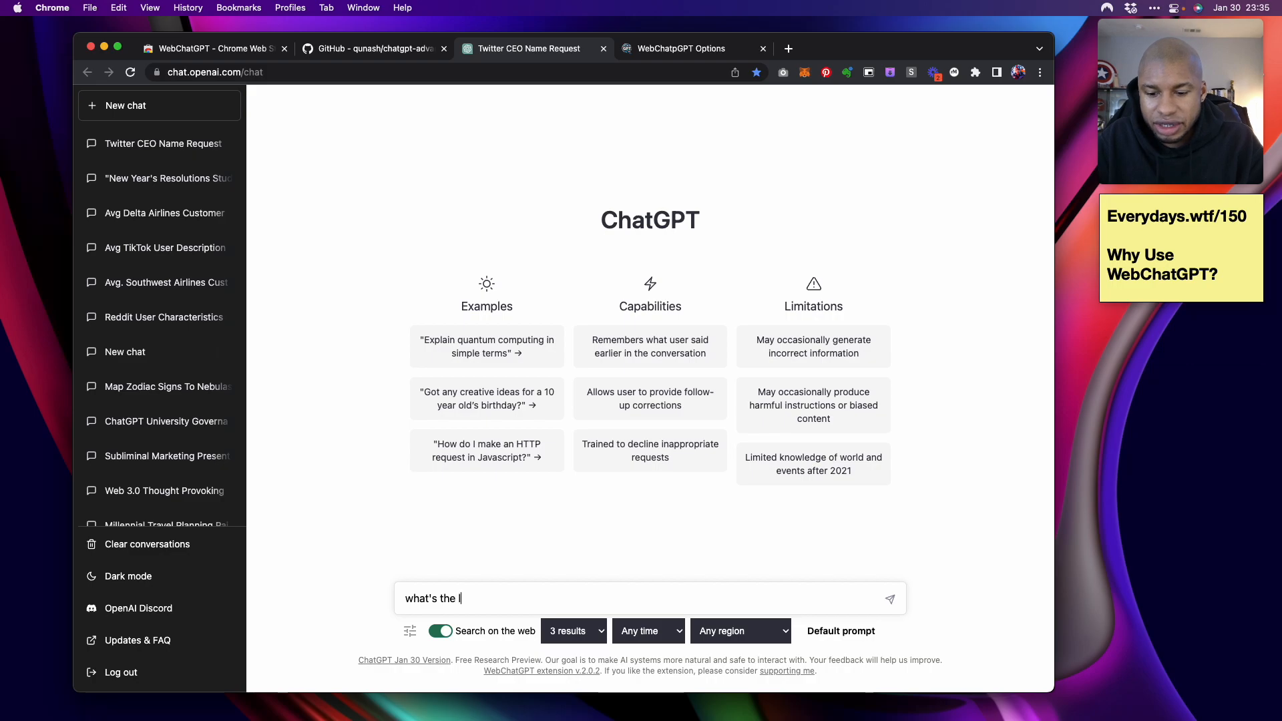
{"action": "type", "text": "latet"}
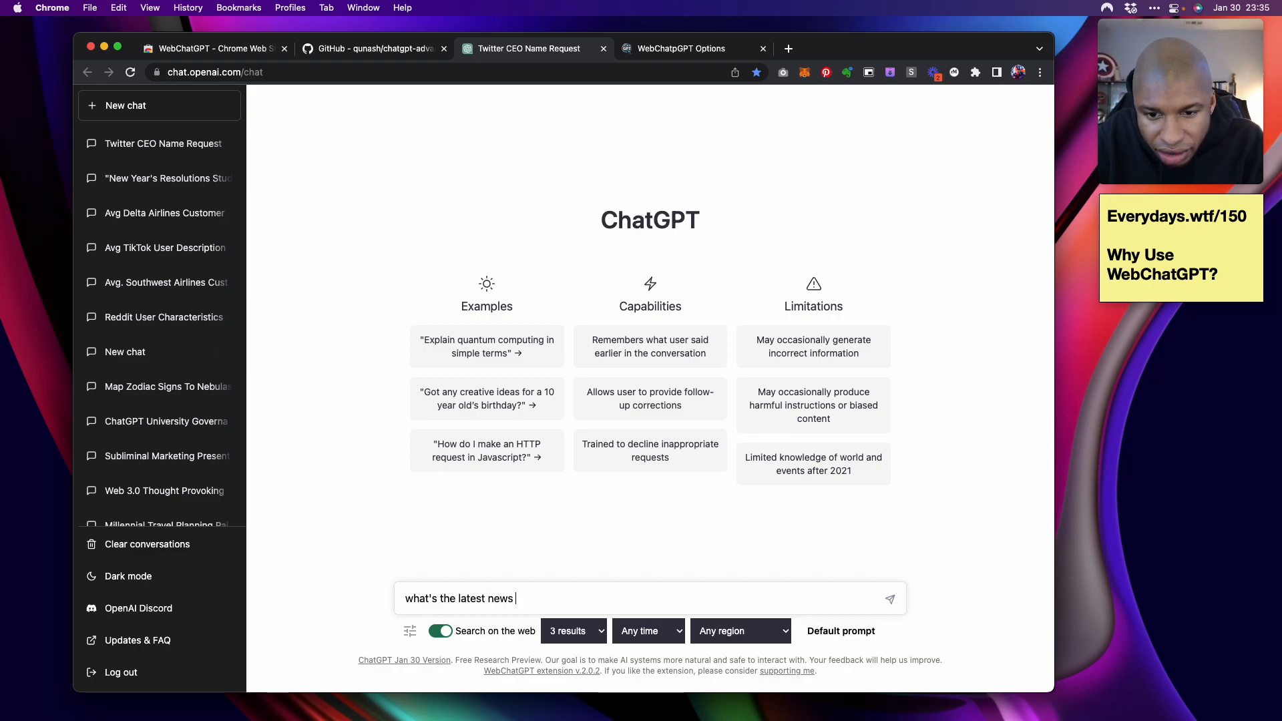
{"action": "type", "text": "today"}
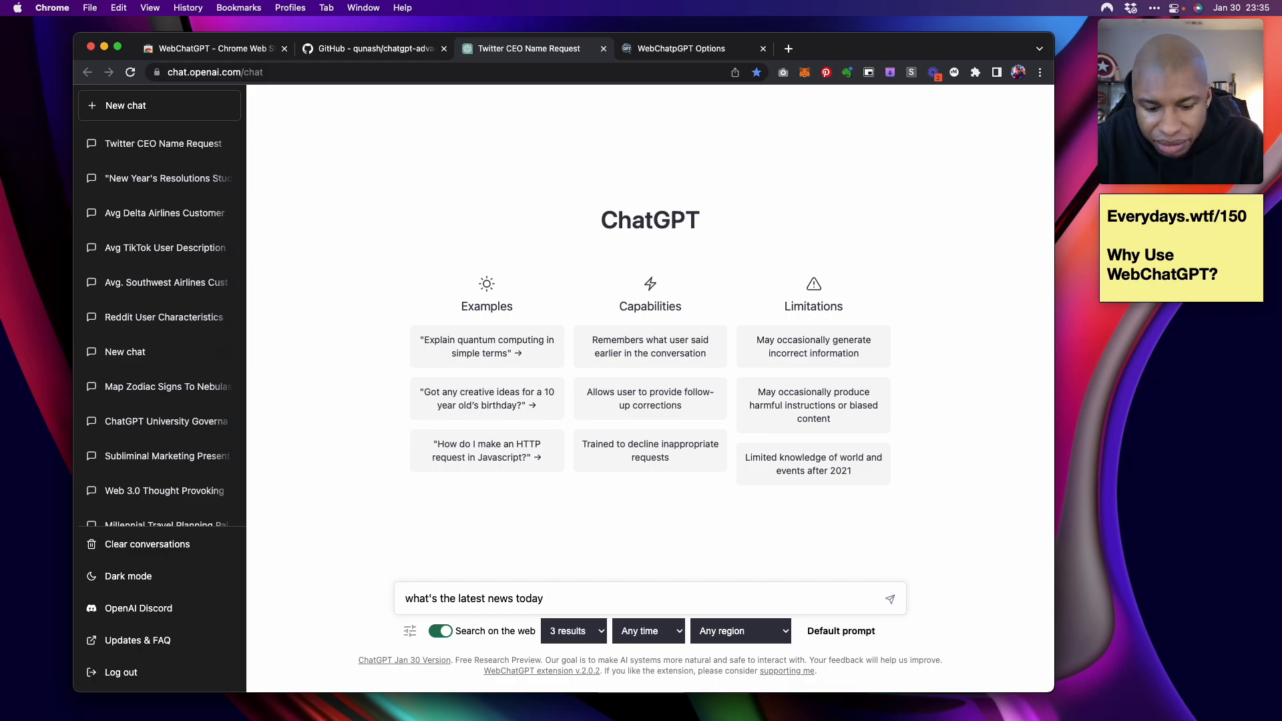
{"action": "type", "text": "/"}
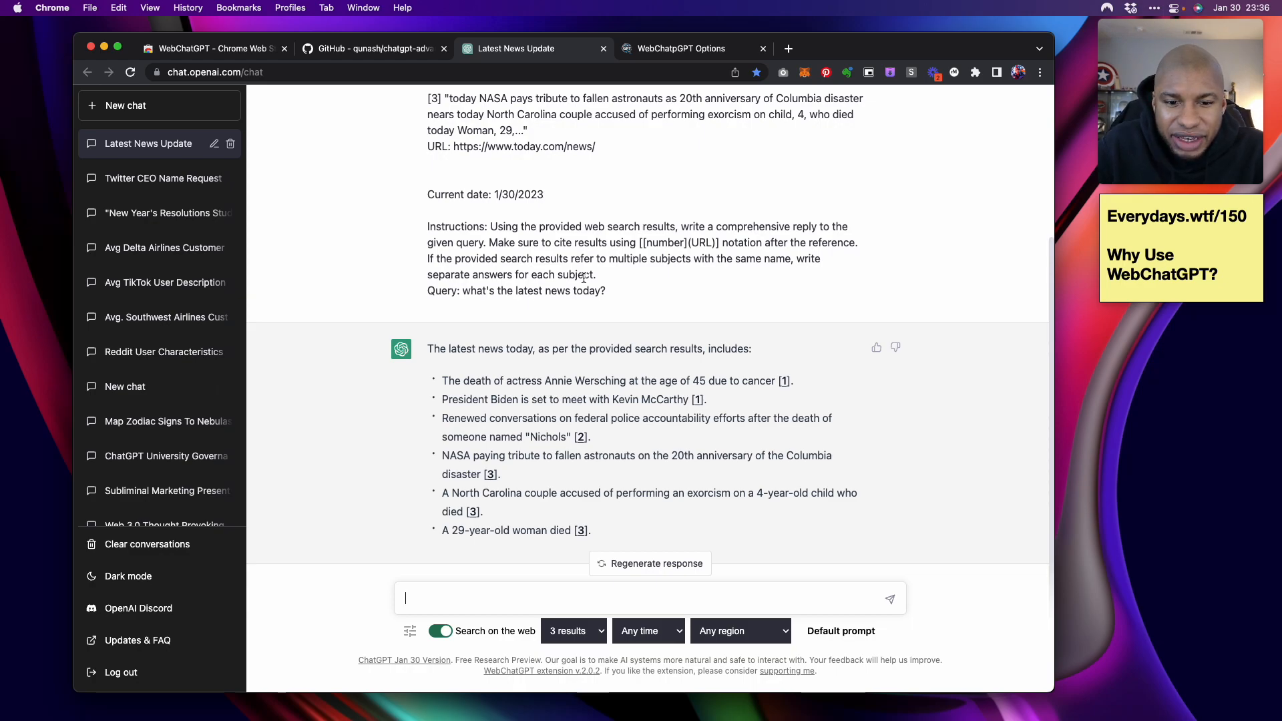
{"action": "mouse_move", "coordinate": [359, 345]}
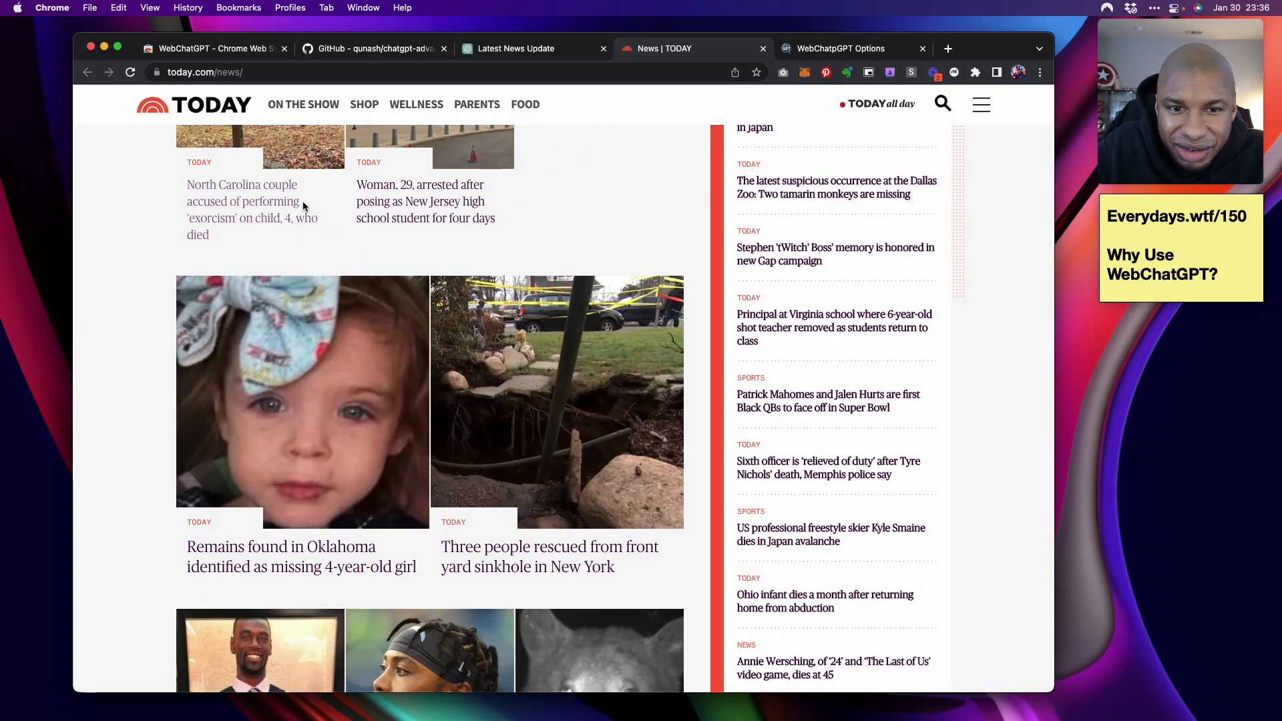
Open and scroll the cited TODAY.com North Carolina couple story
{"action": "left_click", "coordinate": [241, 201]}
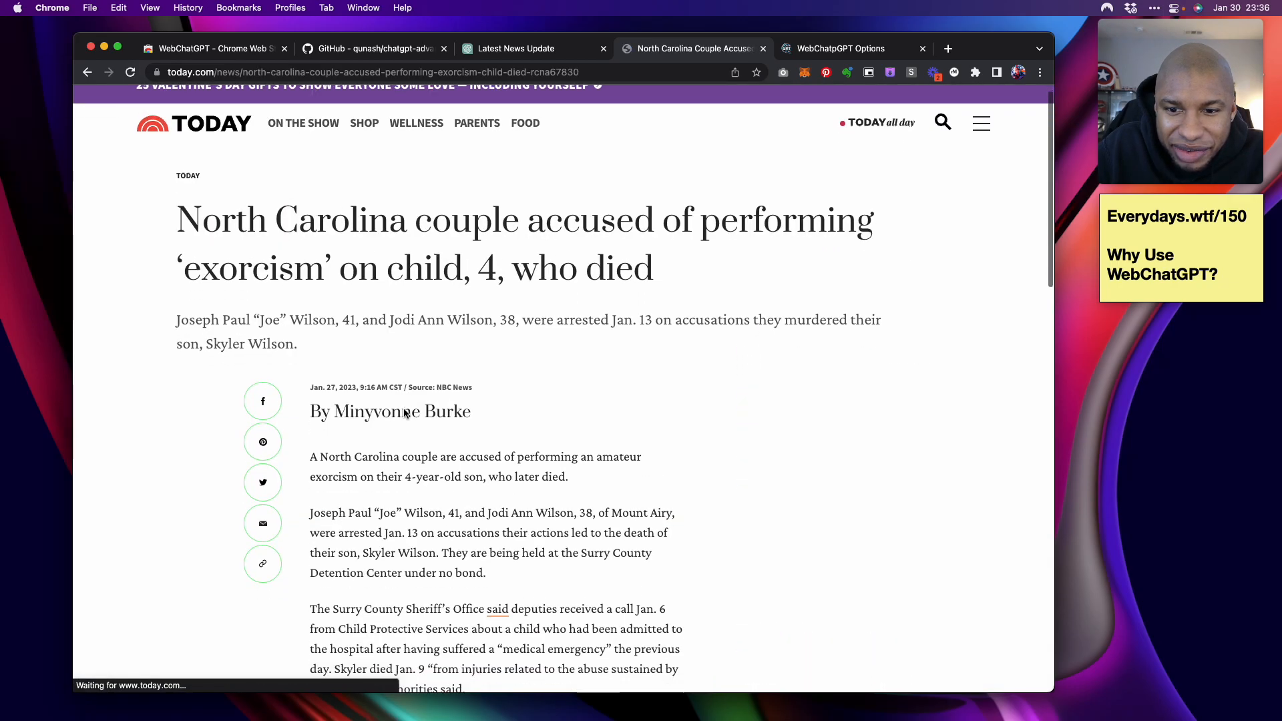
{"action": "scroll", "scroll_direction": "down", "scroll_amount": 3}
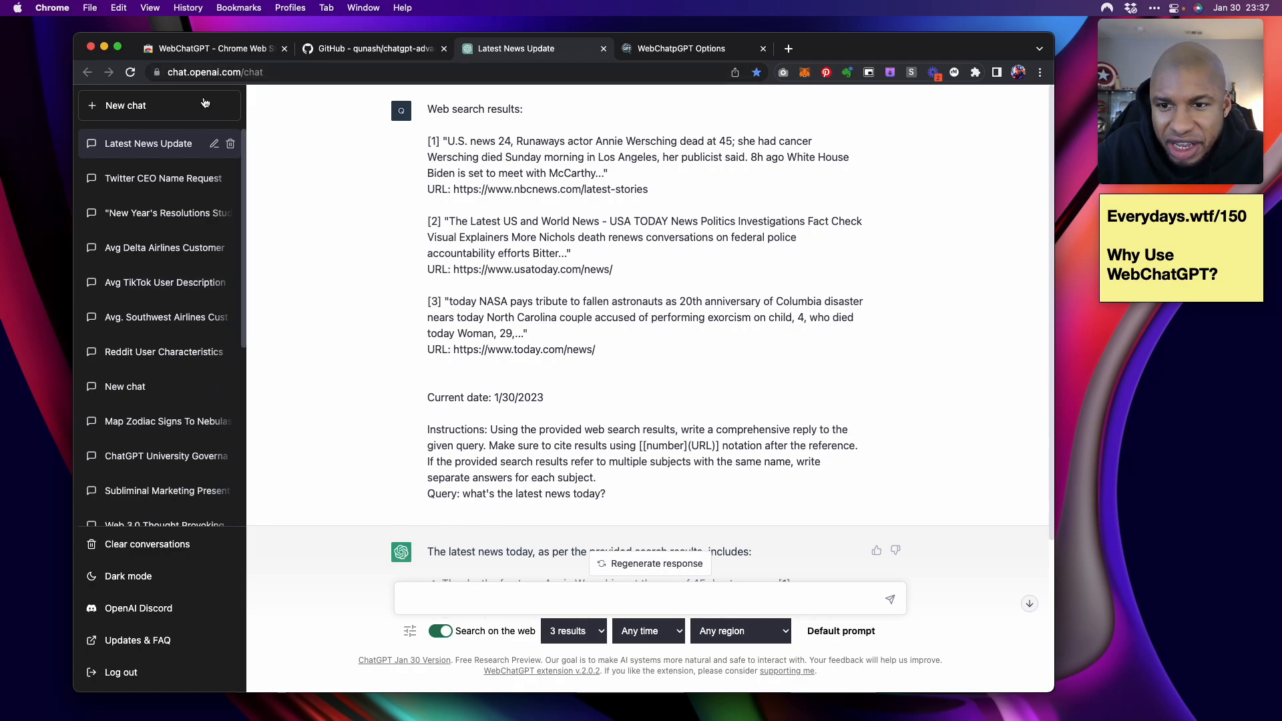
Ask 'what was the closing price of apple stock' in a new chat
{"action": "left_click", "coordinate": [134, 106]}
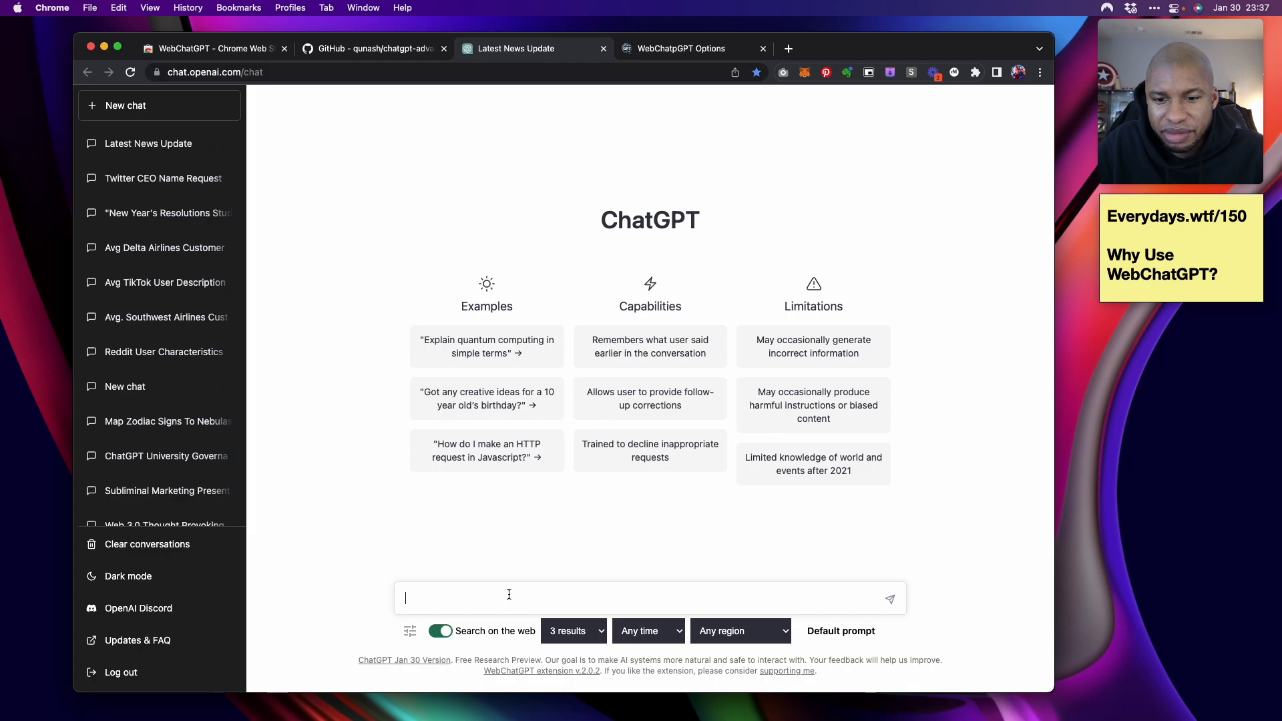
{"action": "type", "text": "what was the closing price of apple stock"}
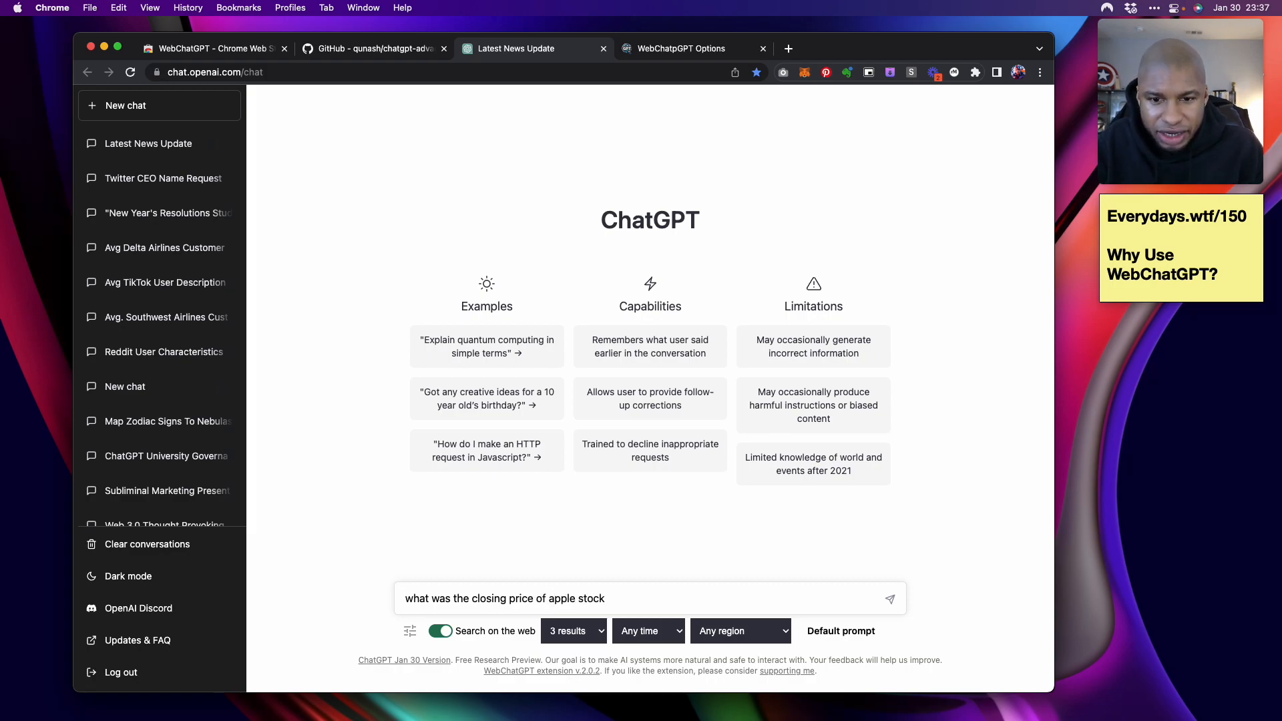
{"action": "left_click", "coordinate": [890, 599]}
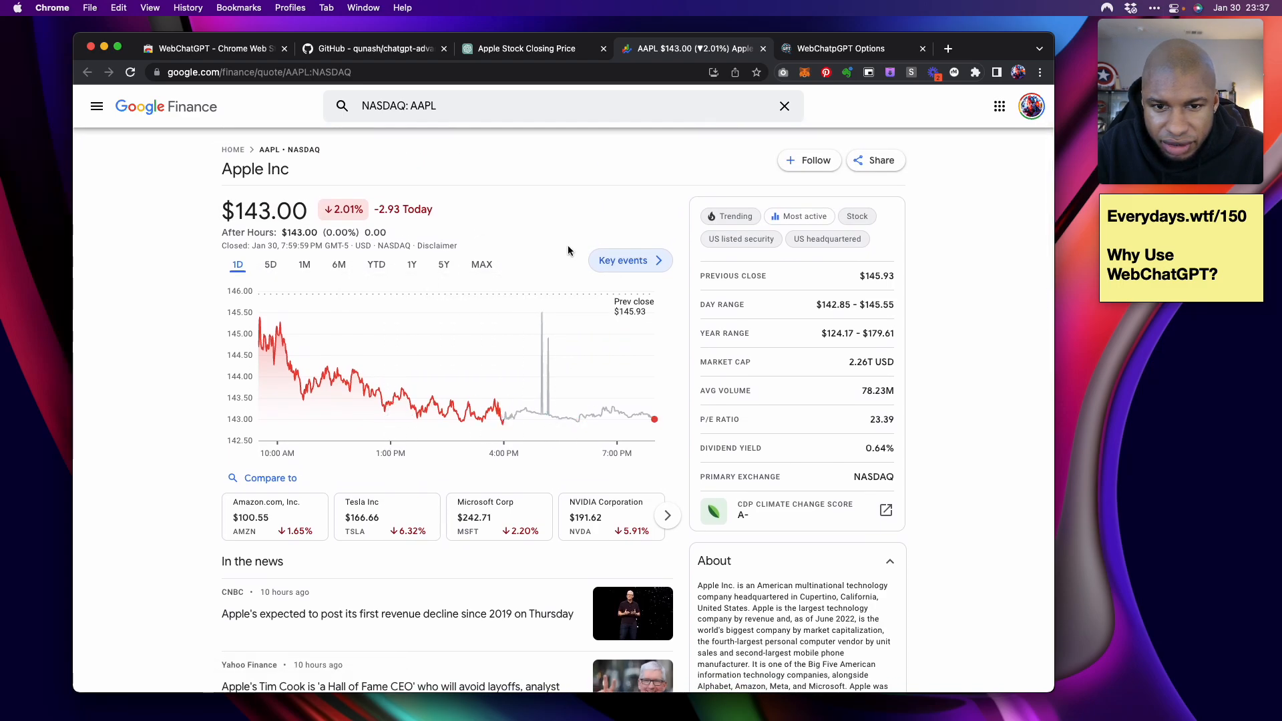
Check Google Finance's AAPL quote of $143.00, then return to the ChatGPT chat
{"action": "scroll", "scroll_direction": "down", "scroll_amount": 3}
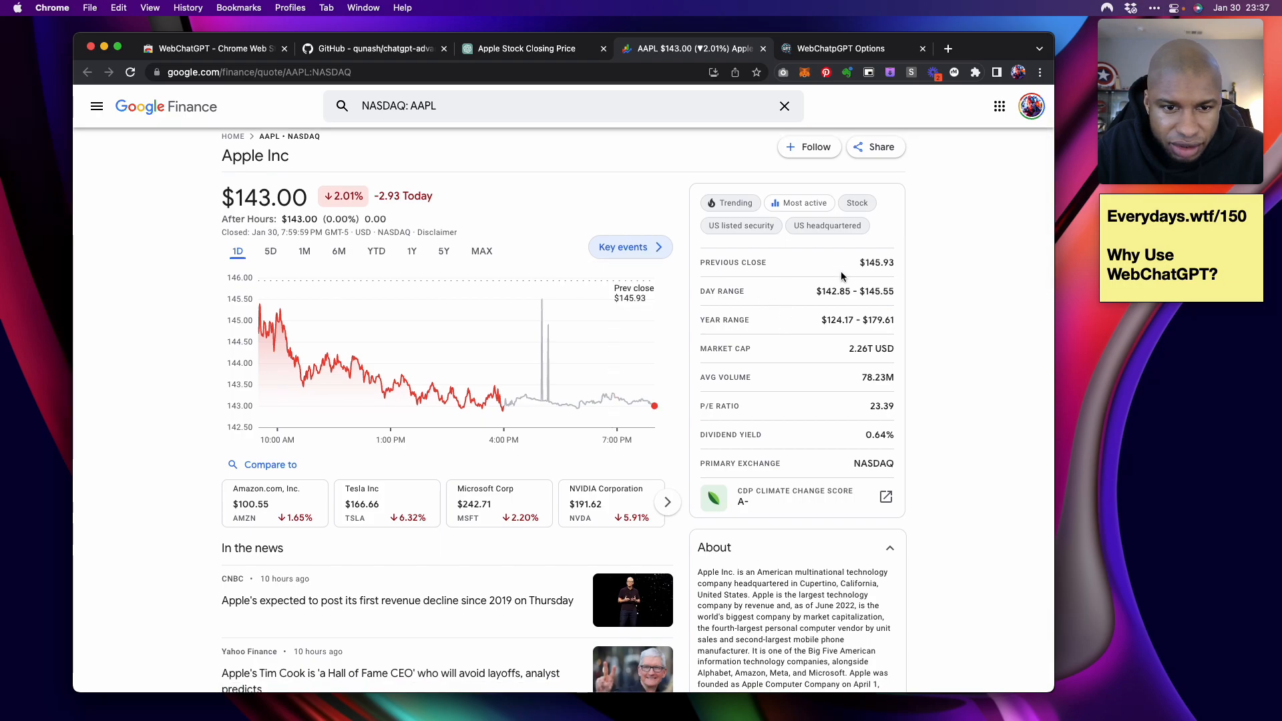
{"action": "mouse_move", "coordinate": [851, 329]}
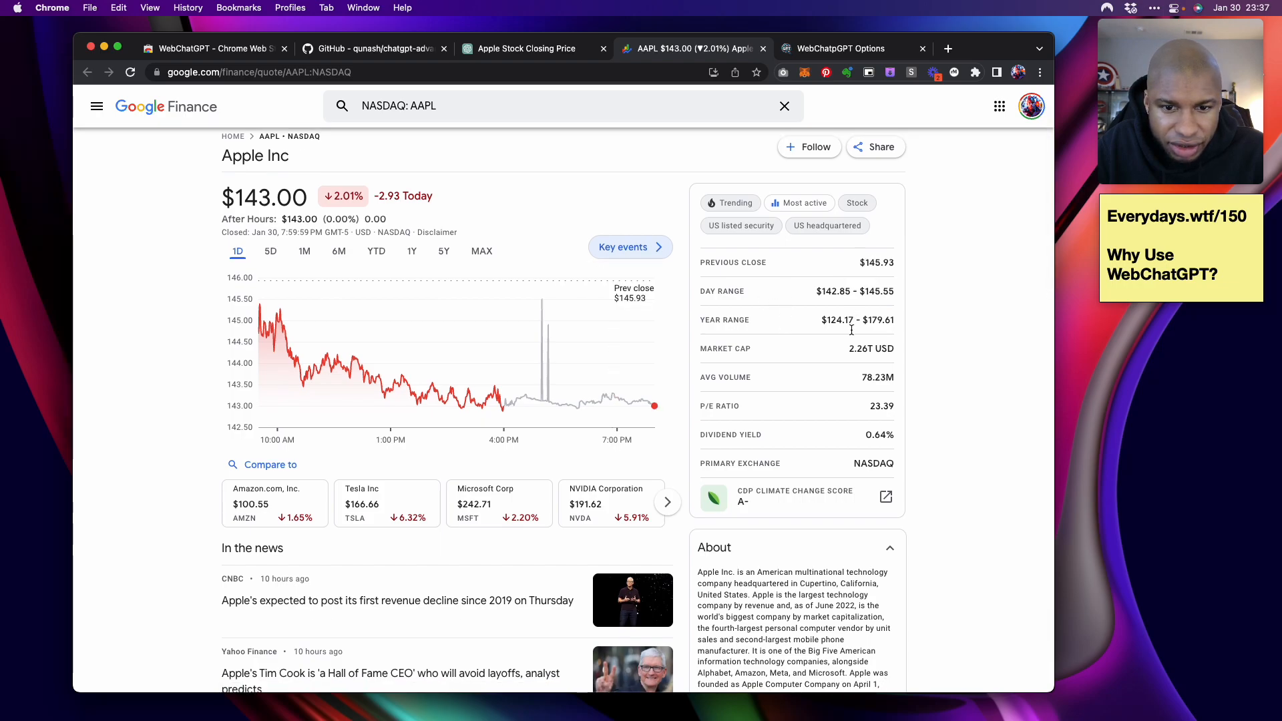
{"action": "mouse_move", "coordinate": [843, 359]}
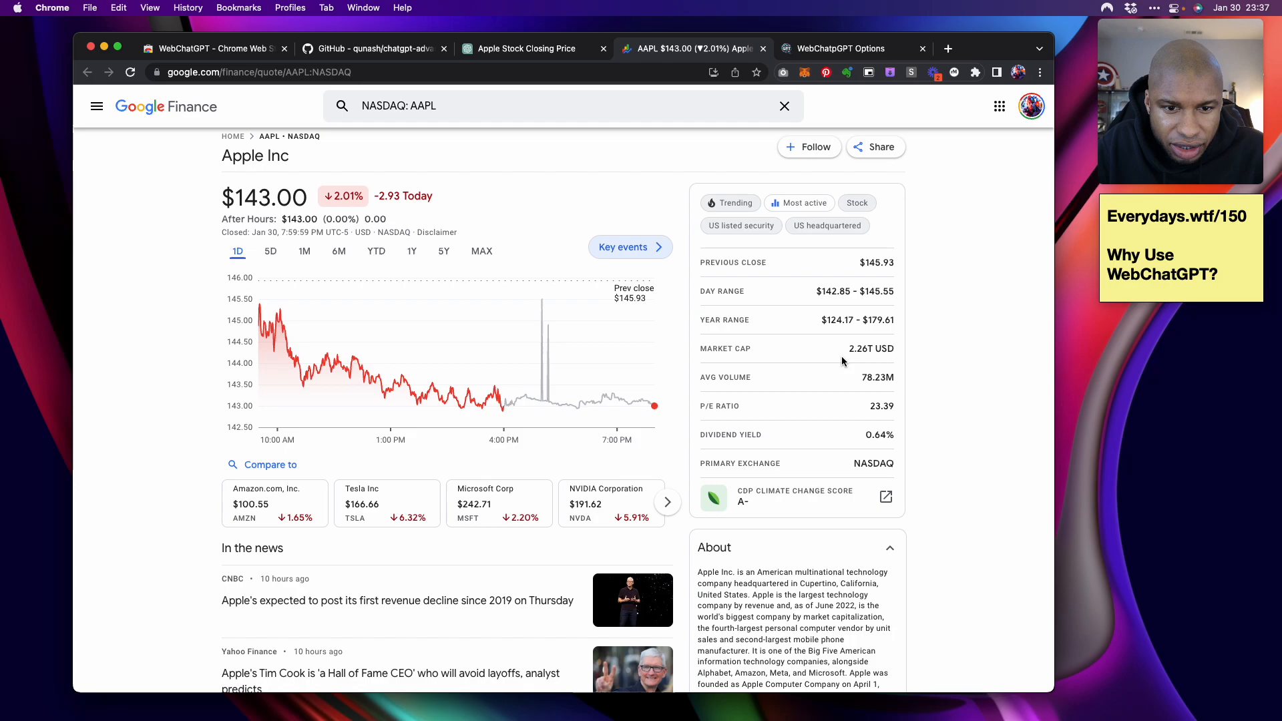
{"action": "left_click", "coordinate": [526, 48]}
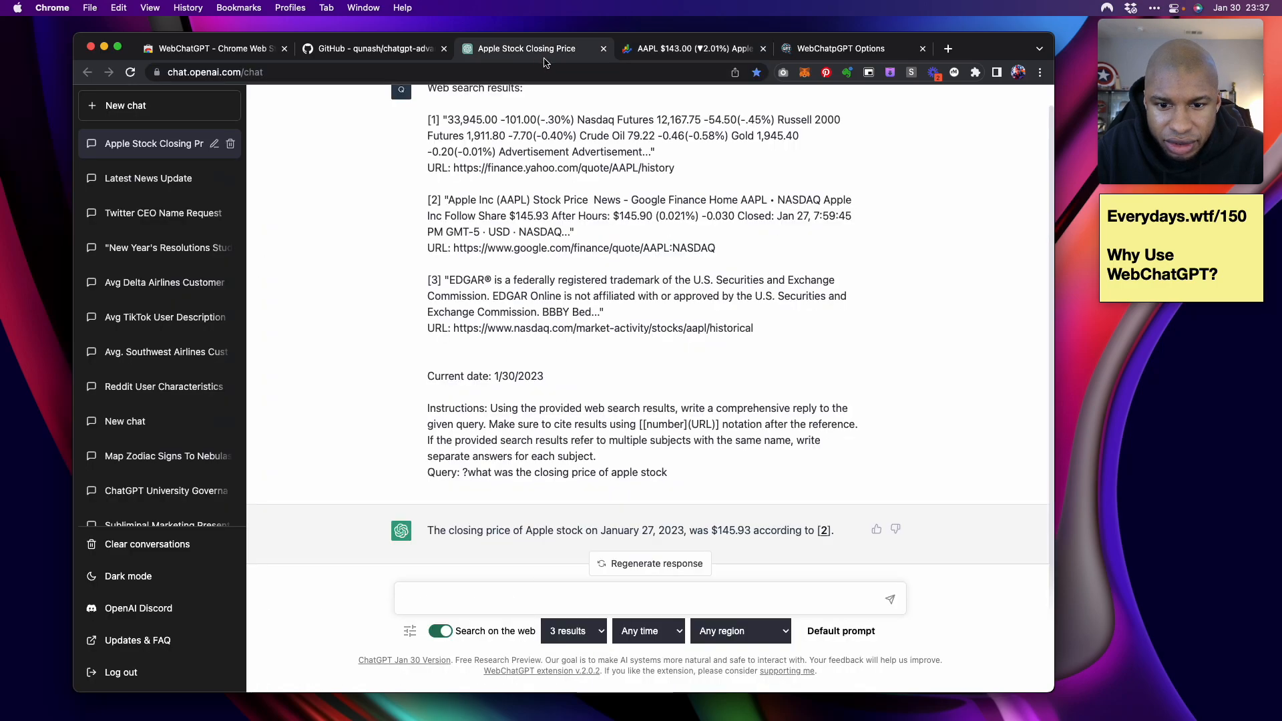
{"action": "mouse_move", "coordinate": [629, 14]}
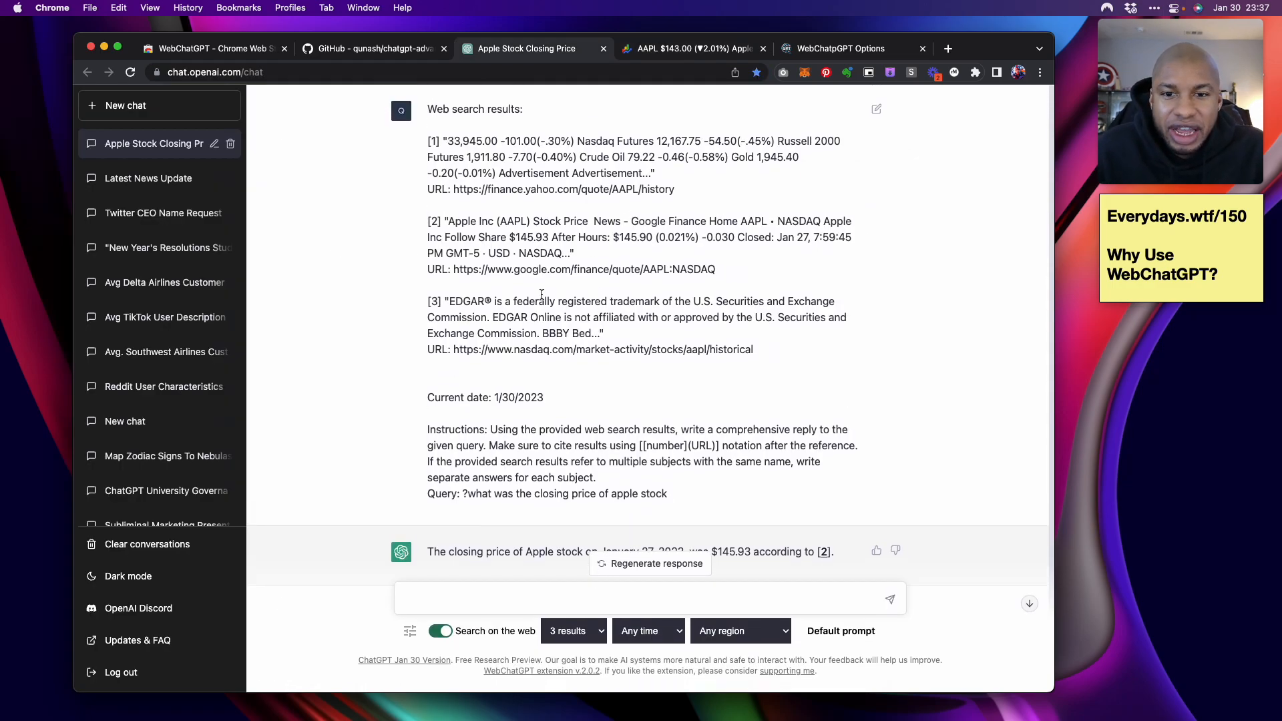
Send 'What was Apple's Q1 2023 earning report like?' with web search results
{"action": "scroll", "scroll_direction": "down", "scroll_amount": 3}
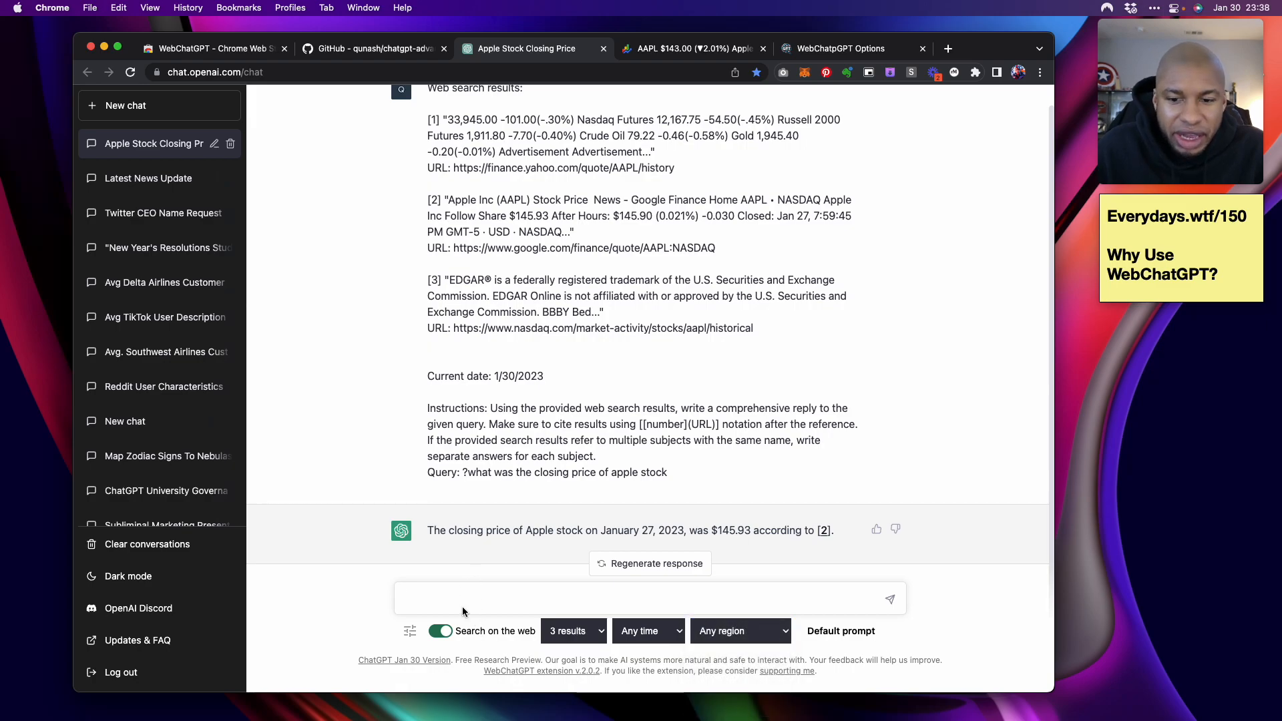
{"action": "type", "text": "WhaT"}
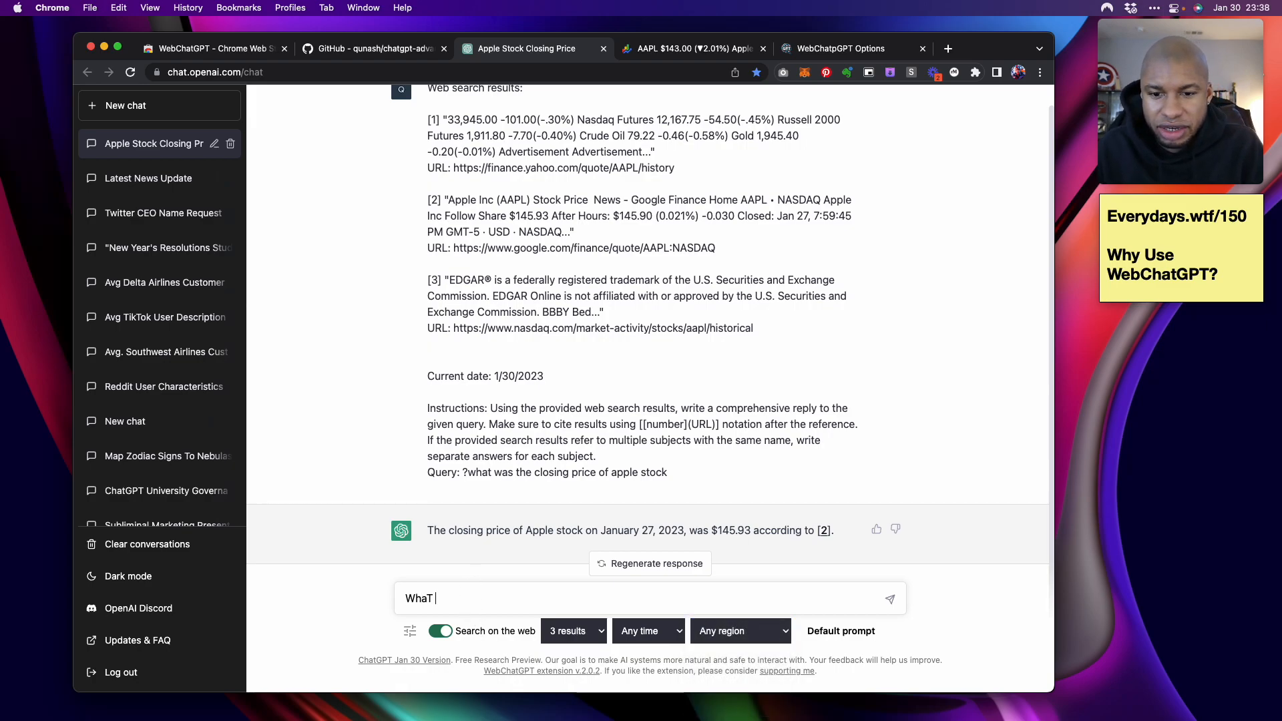
{"action": "type", "text": "What was"}
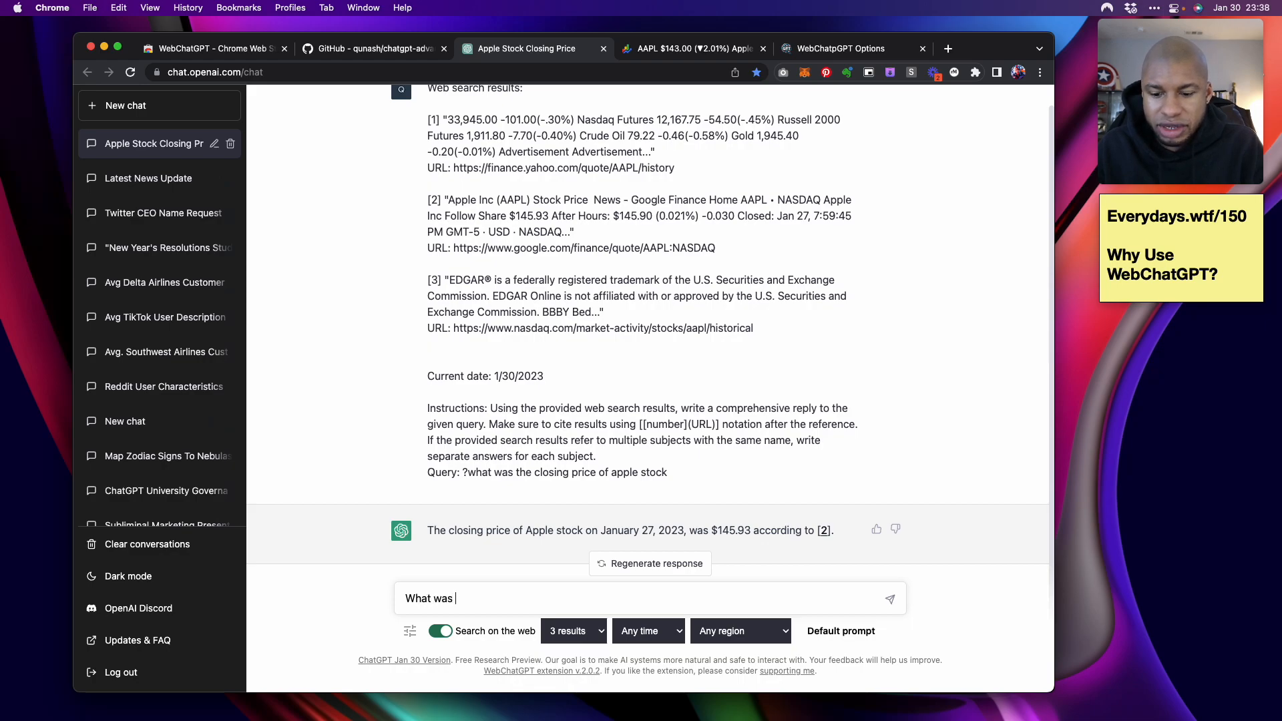
{"action": "type", "text": "Apple's"}
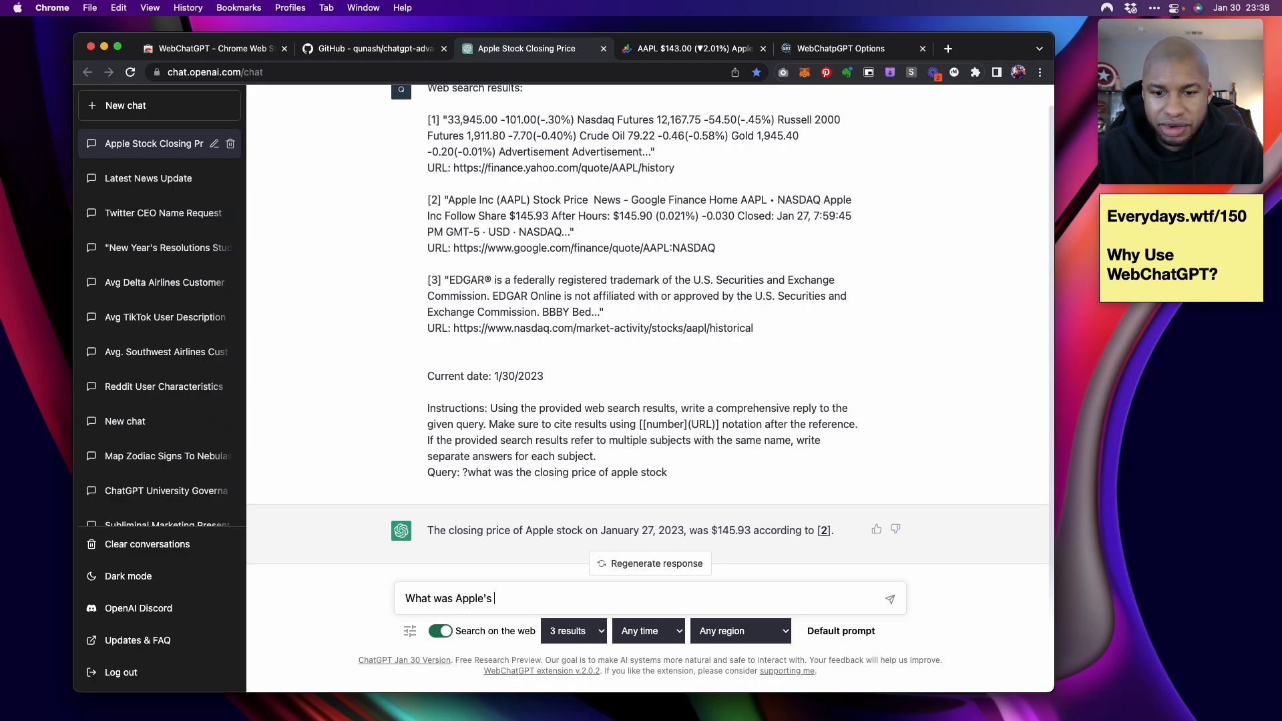
{"action": "type", "text": "Q1"}
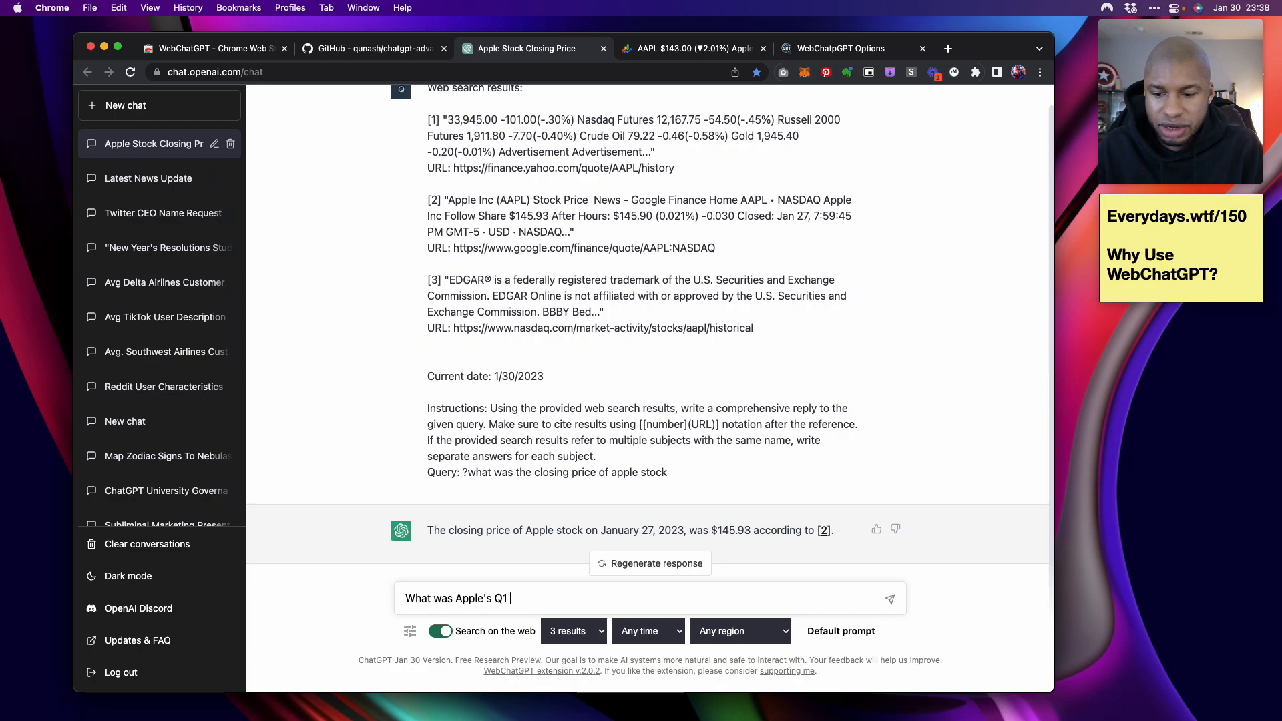
{"action": "type", "text": "2023"}
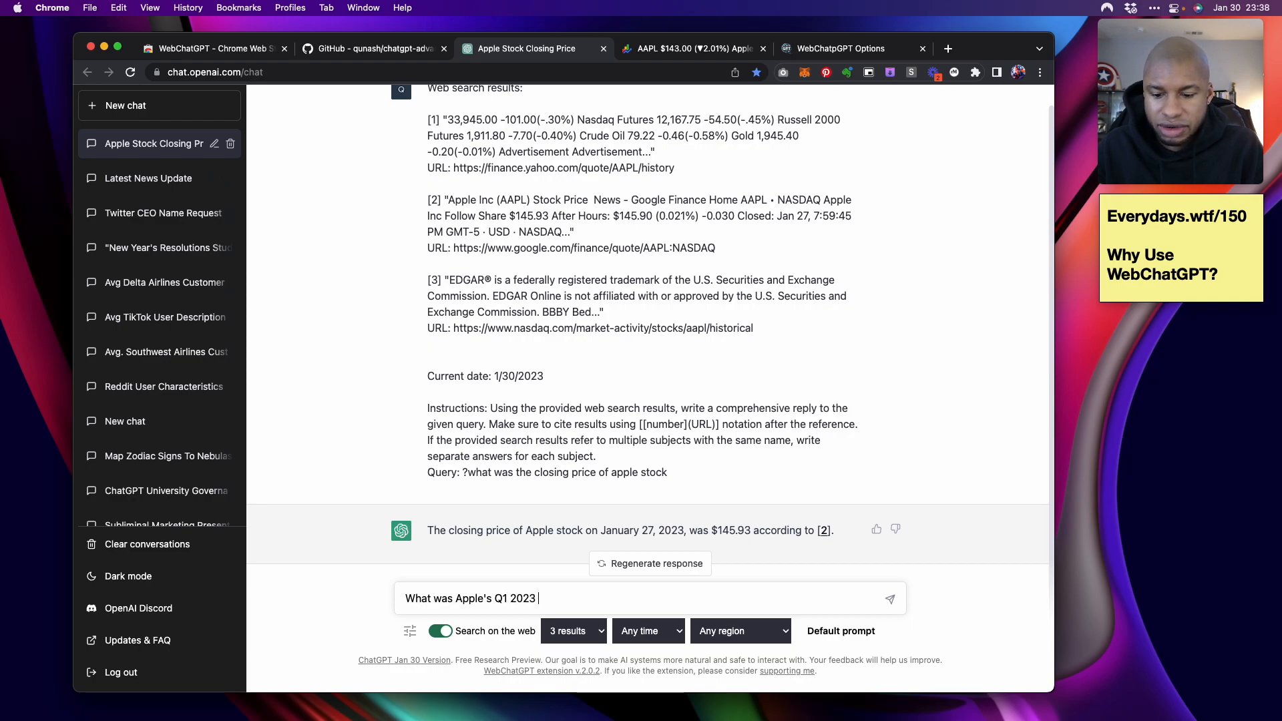
{"action": "type", "text": "earings"}
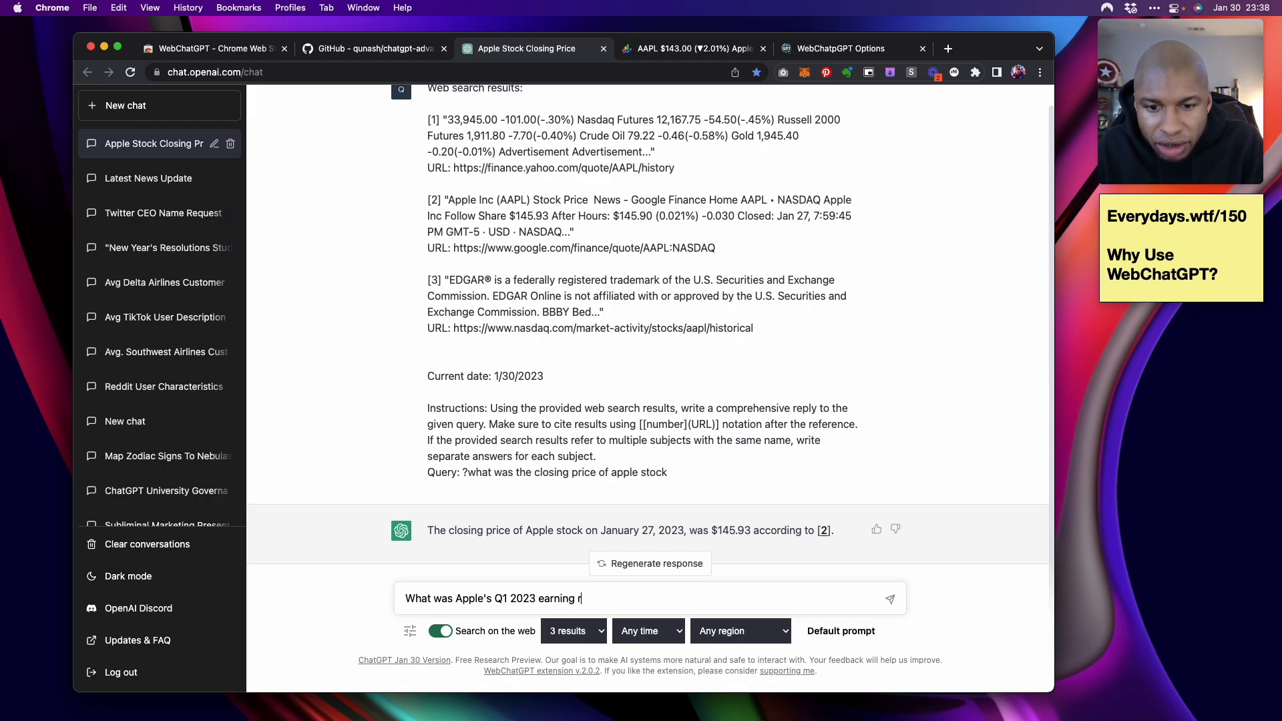
{"action": "type", "text": "eport lik"}
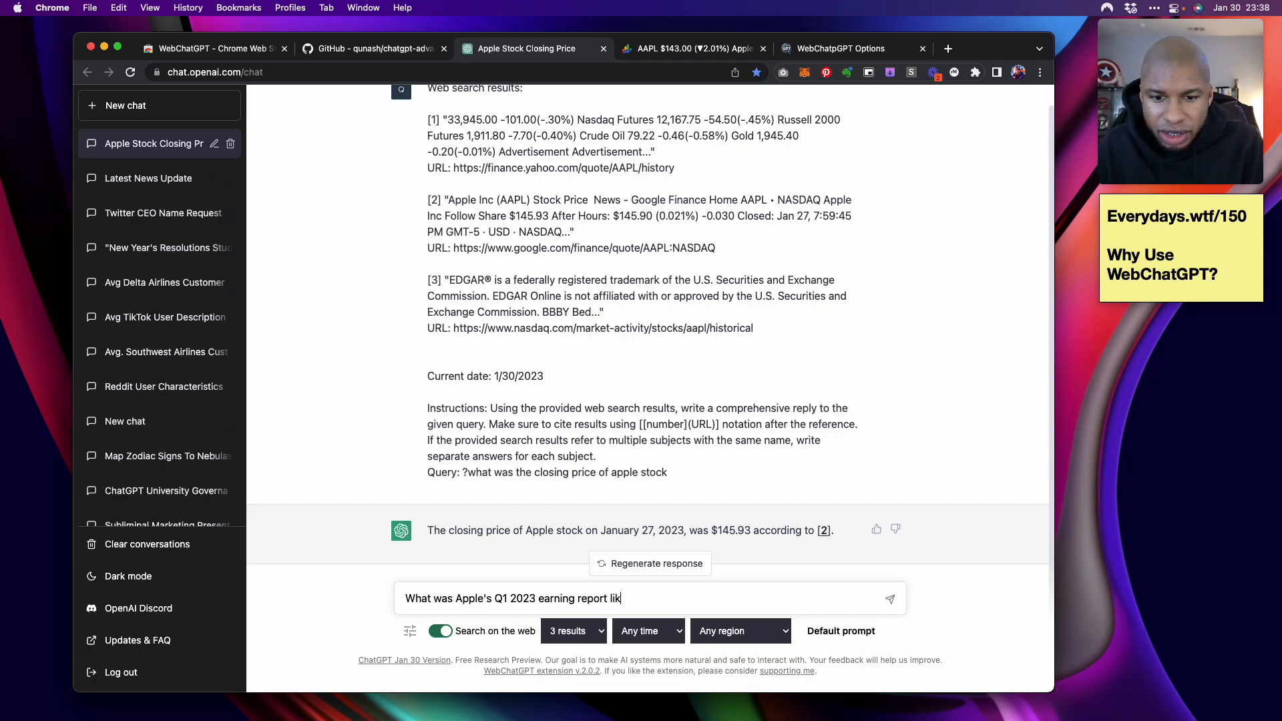
{"action": "key", "text": "Enter"}
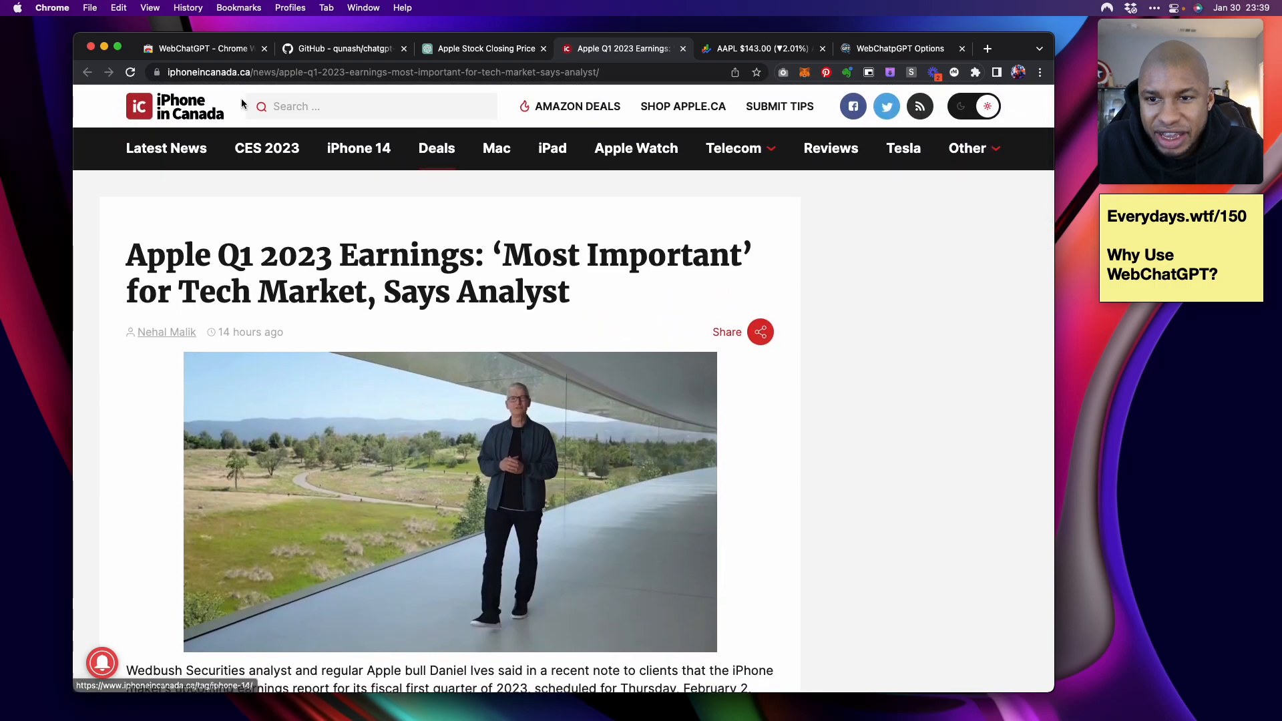
{"action": "mouse_move", "coordinate": [674, 48]}
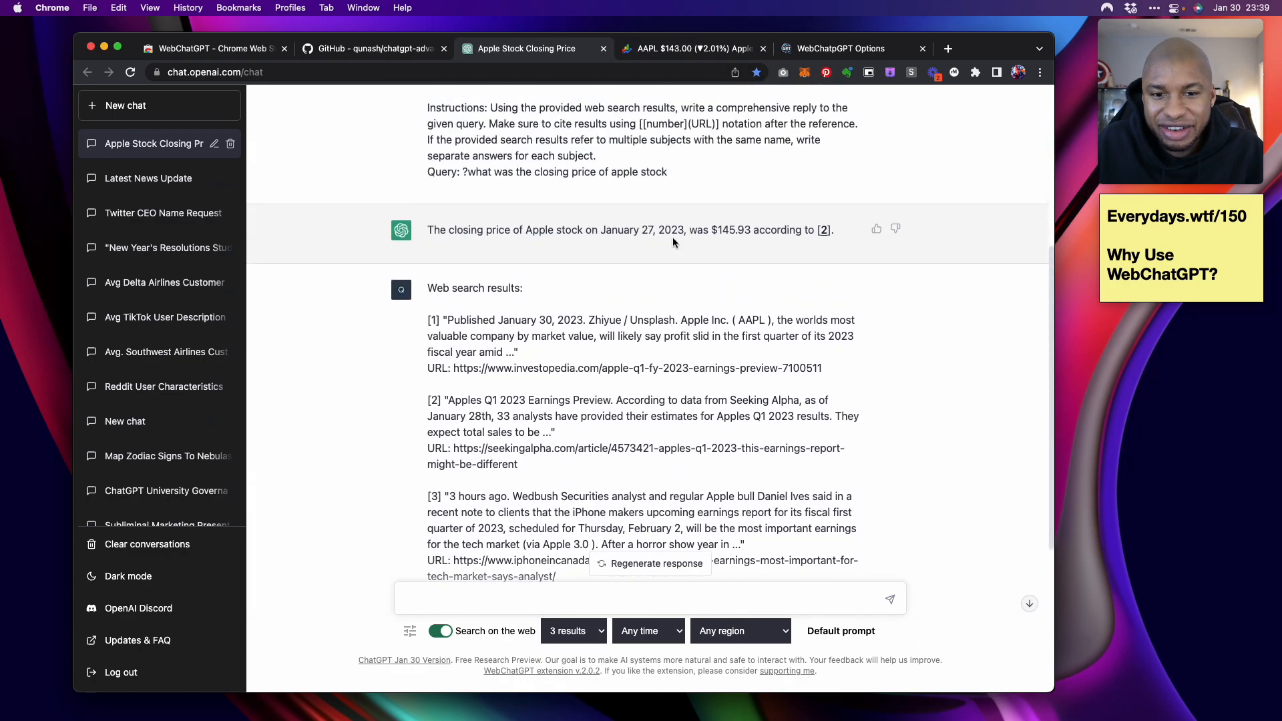
Highlight the iphoneincanada.ca domain in source [3], then switch to the WebChatGPT store listing
{"action": "scroll", "scroll_direction": "down", "scroll_amount": 3}
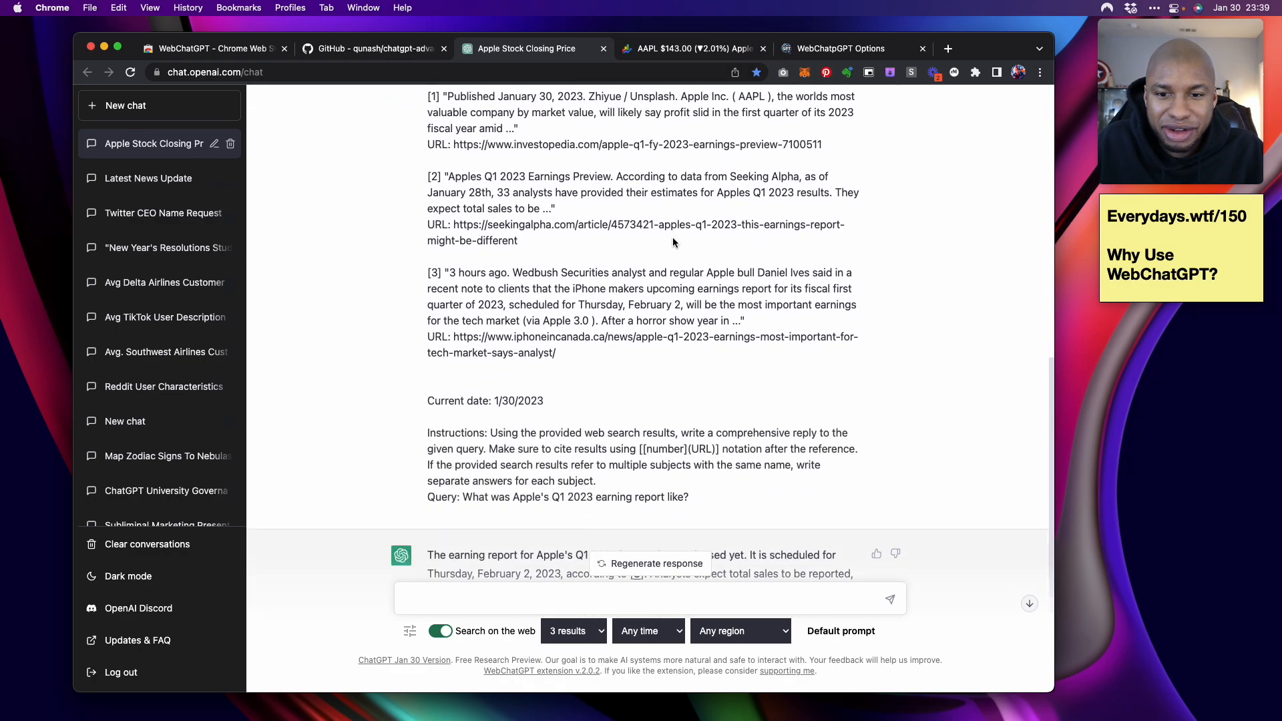
{"action": "scroll", "scroll_direction": "down", "scroll_amount": 3}
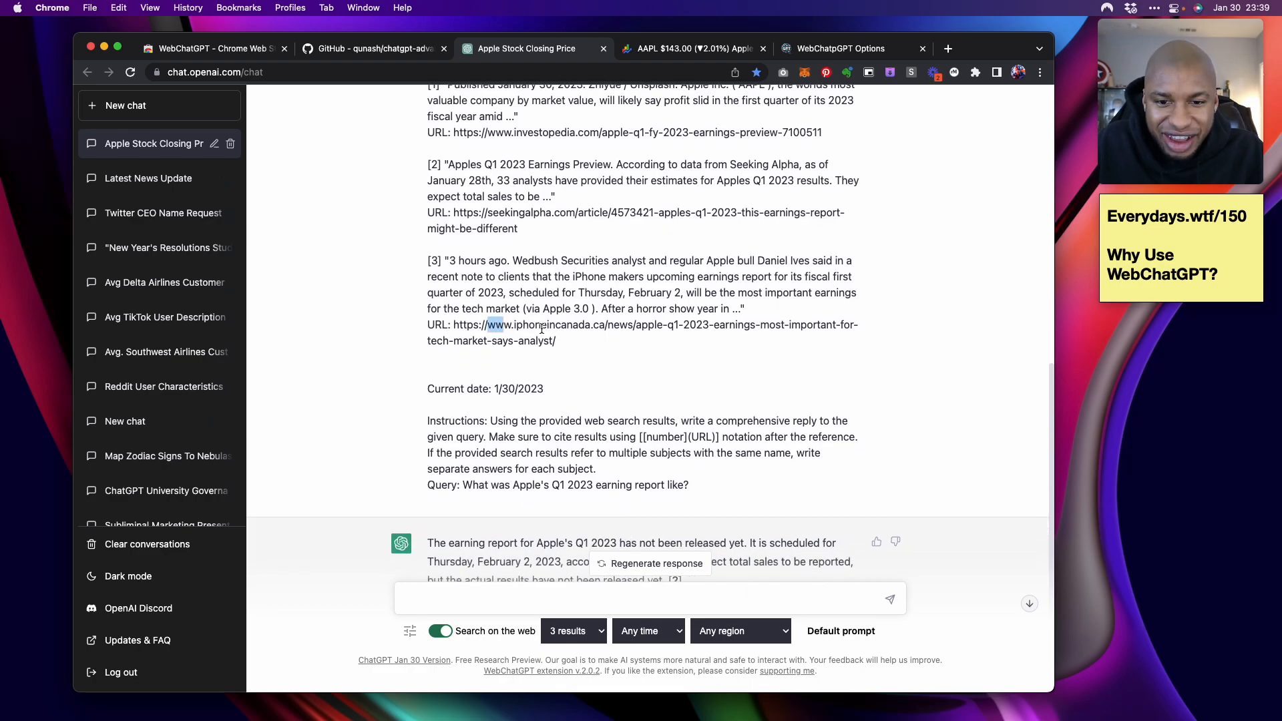
{"action": "left_click_drag", "start_coordinate": [486, 324], "coordinate": [604, 324]}
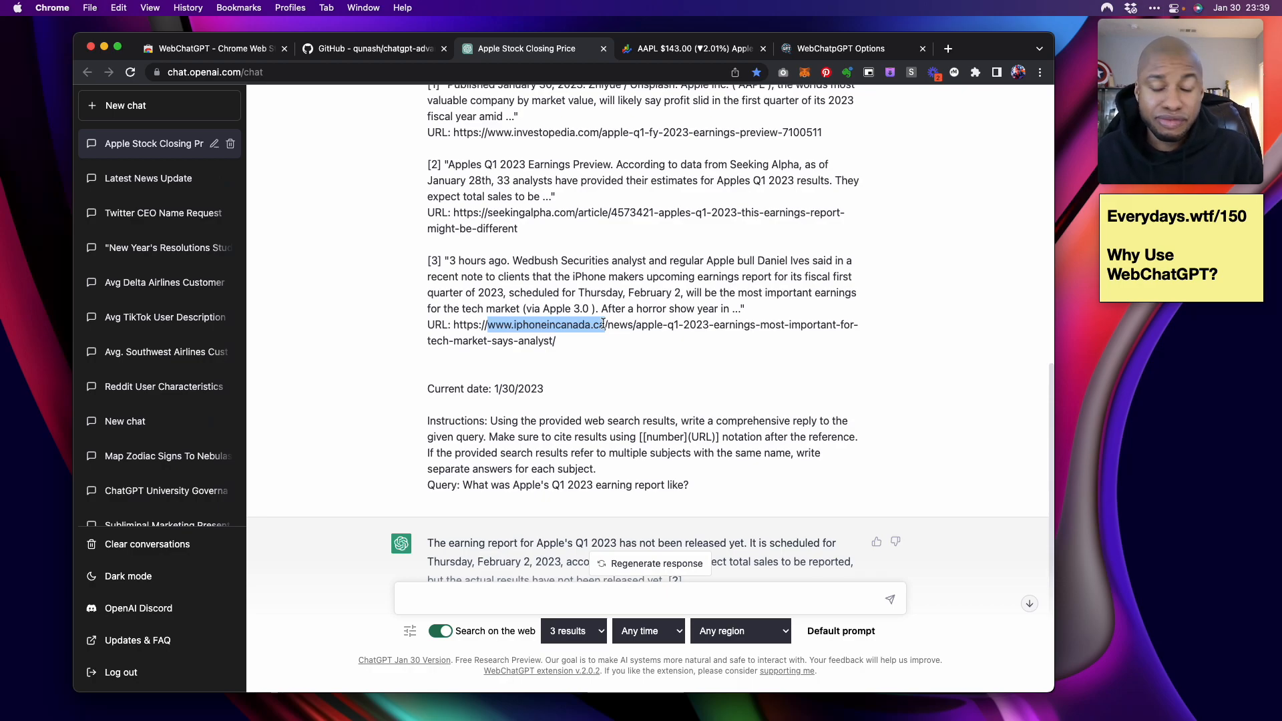
{"action": "scroll", "scroll_direction": "down", "scroll_amount": 3}
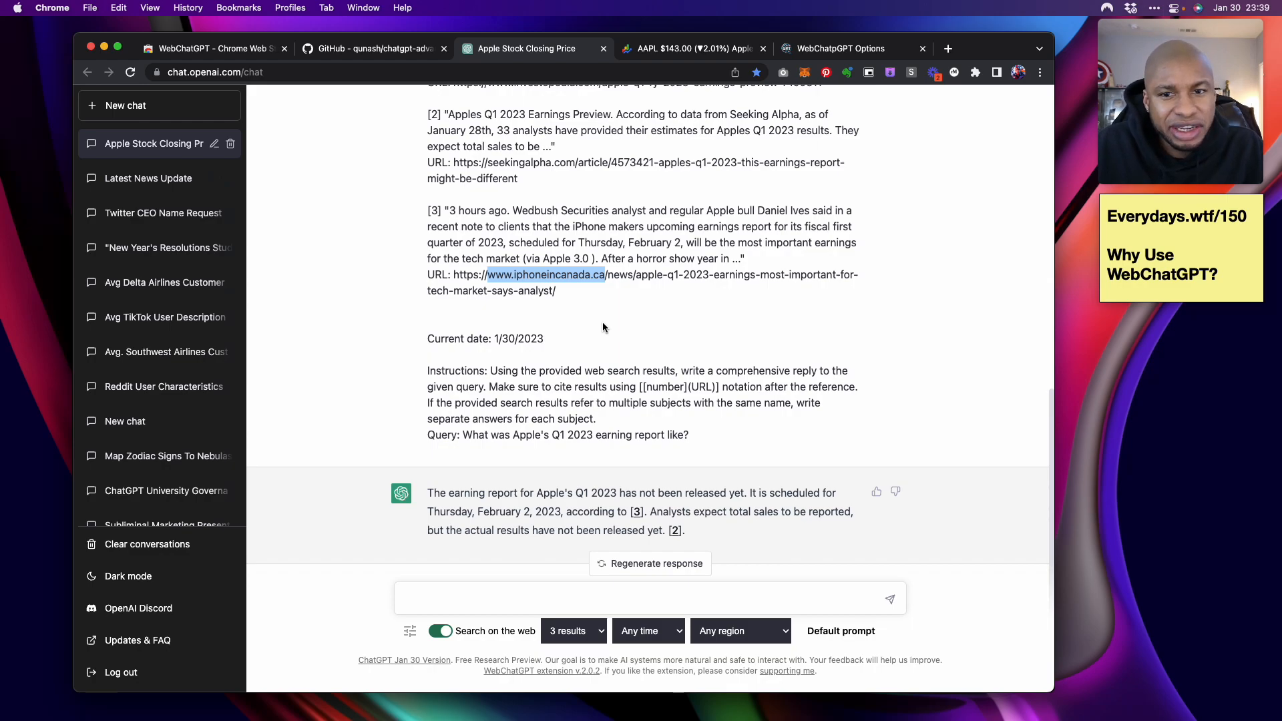
{"action": "left_click", "coordinate": [200, 48]}
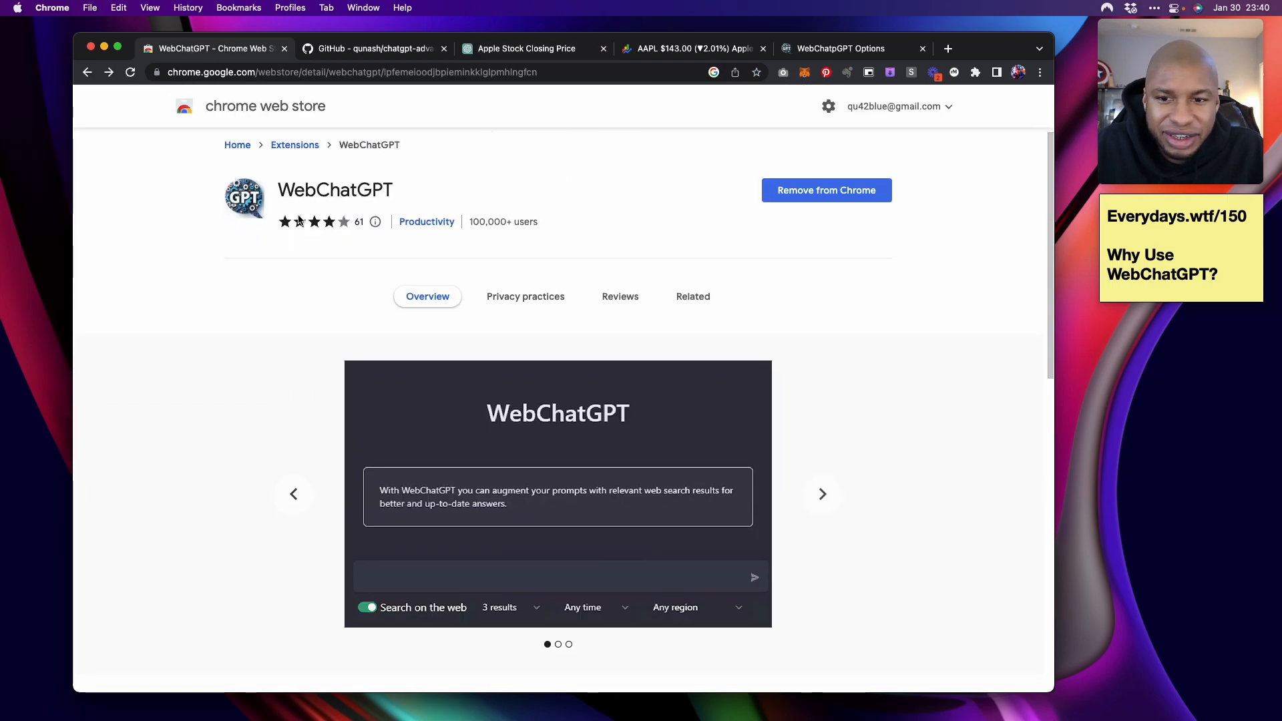
Return to the Apple Stock Closing Price chat showing the not-yet-released Q1 2023 earnings answer
{"action": "scroll", "scroll_direction": "down", "scroll_amount": 3}
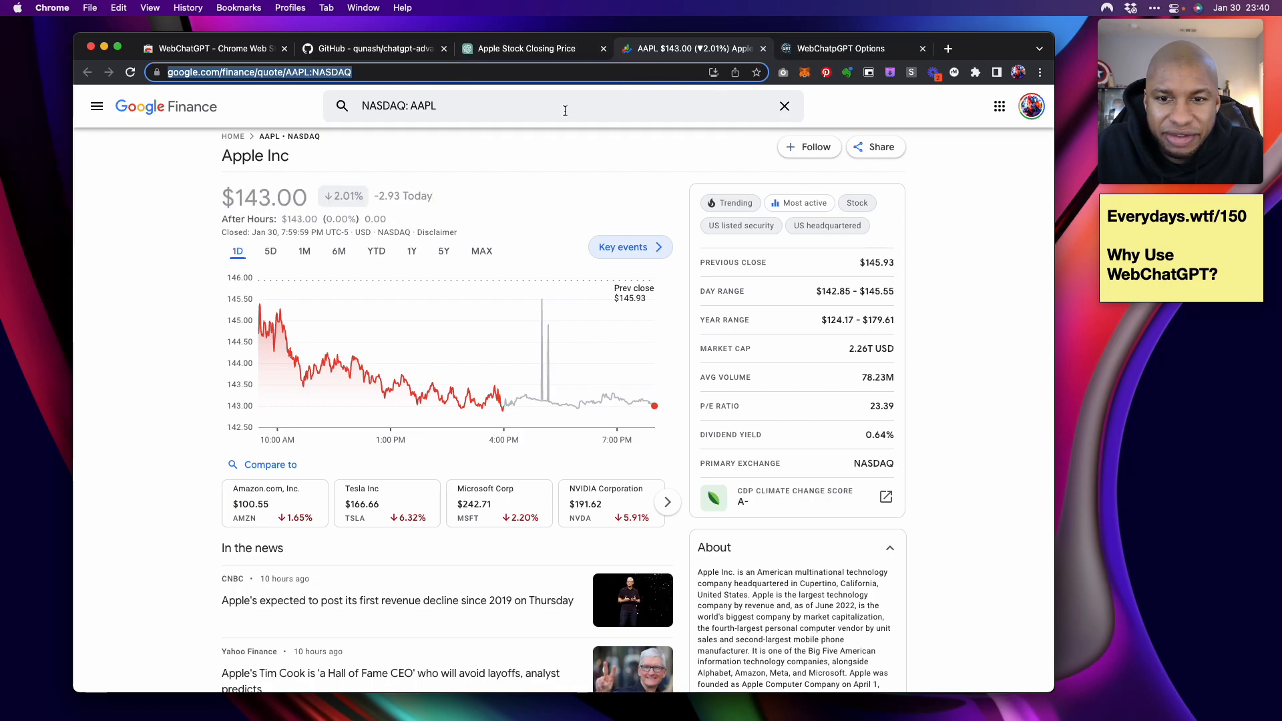
{"action": "left_click", "coordinate": [526, 48]}
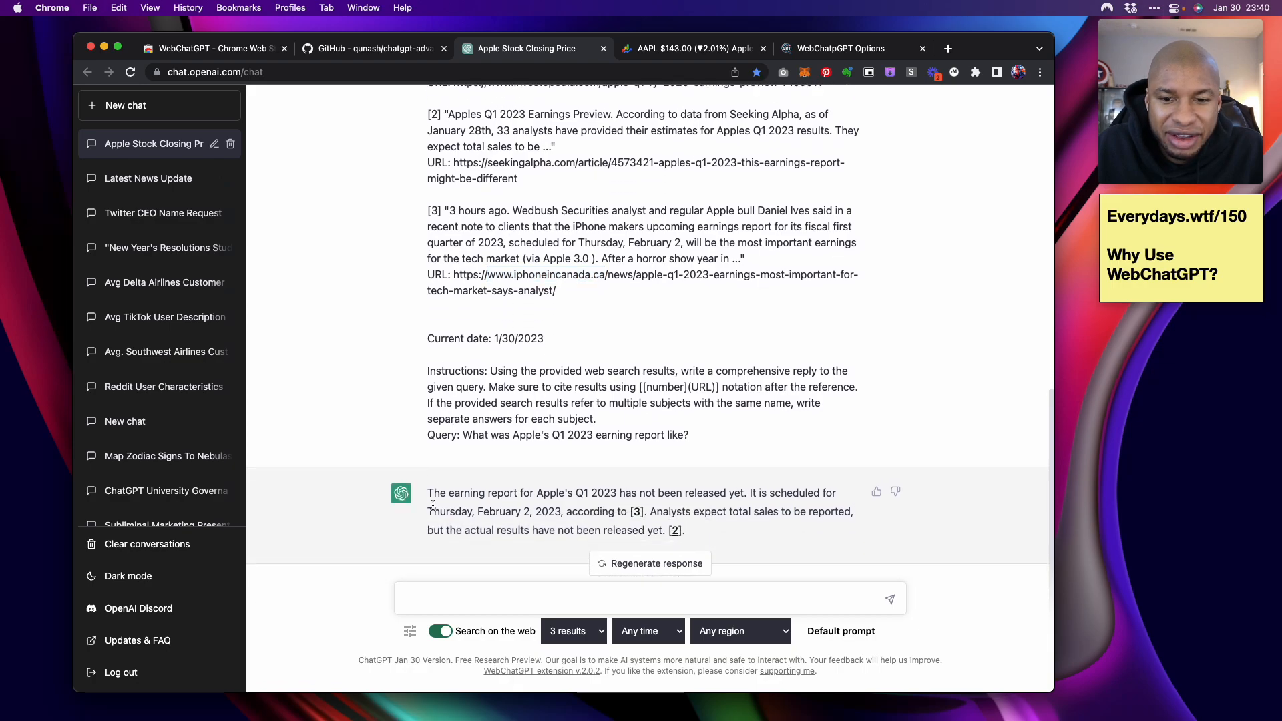
{"action": "left_click_drag", "start_coordinate": [427, 492], "coordinate": [666, 529]}
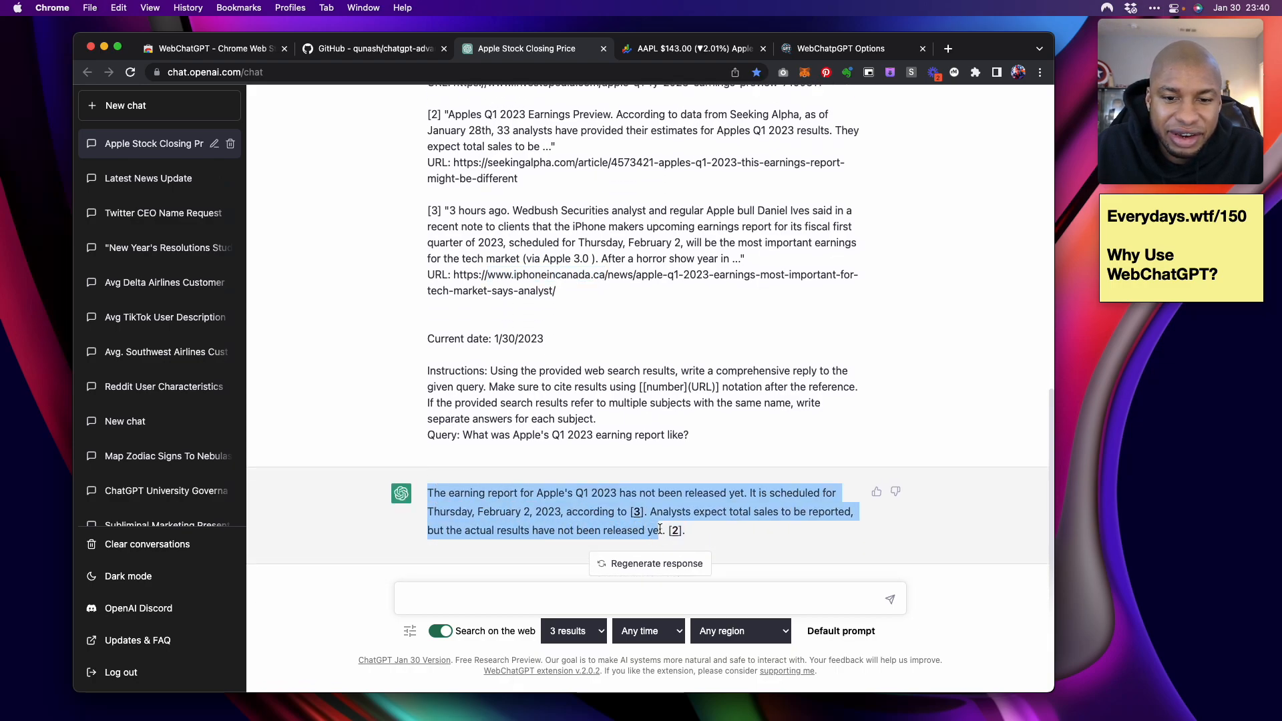
{"action": "left_click", "coordinate": [737, 477]}
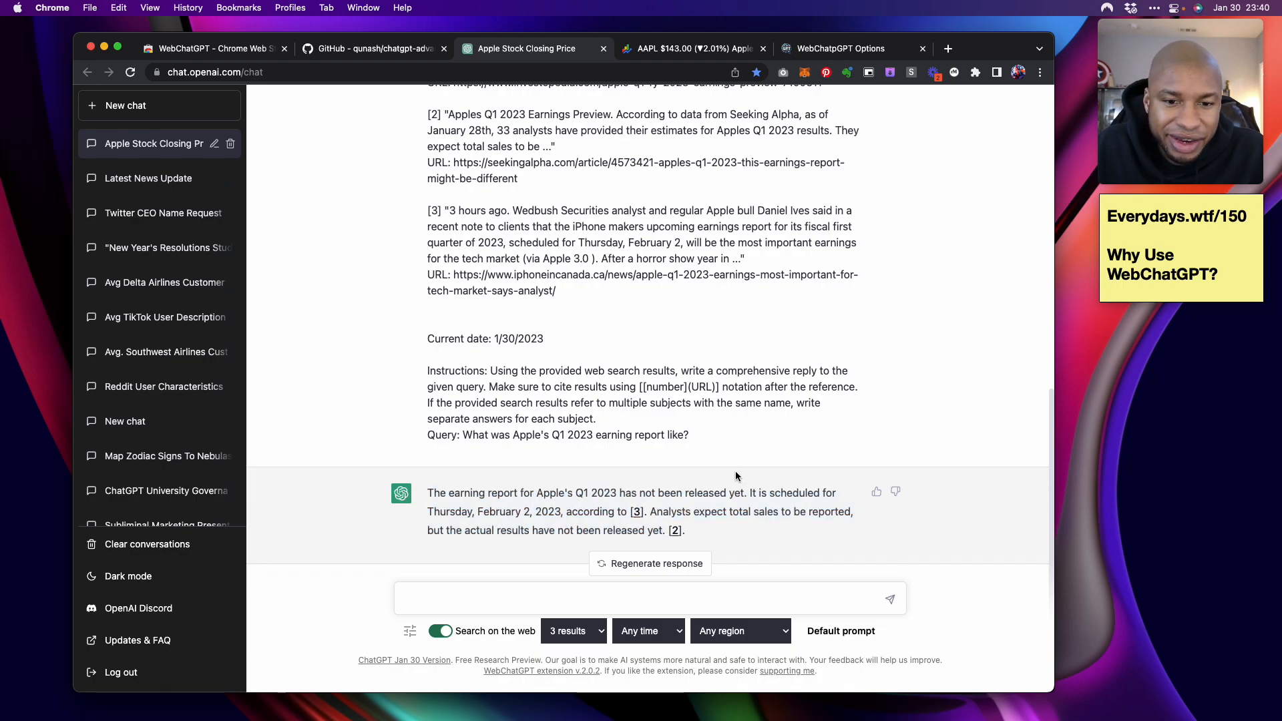